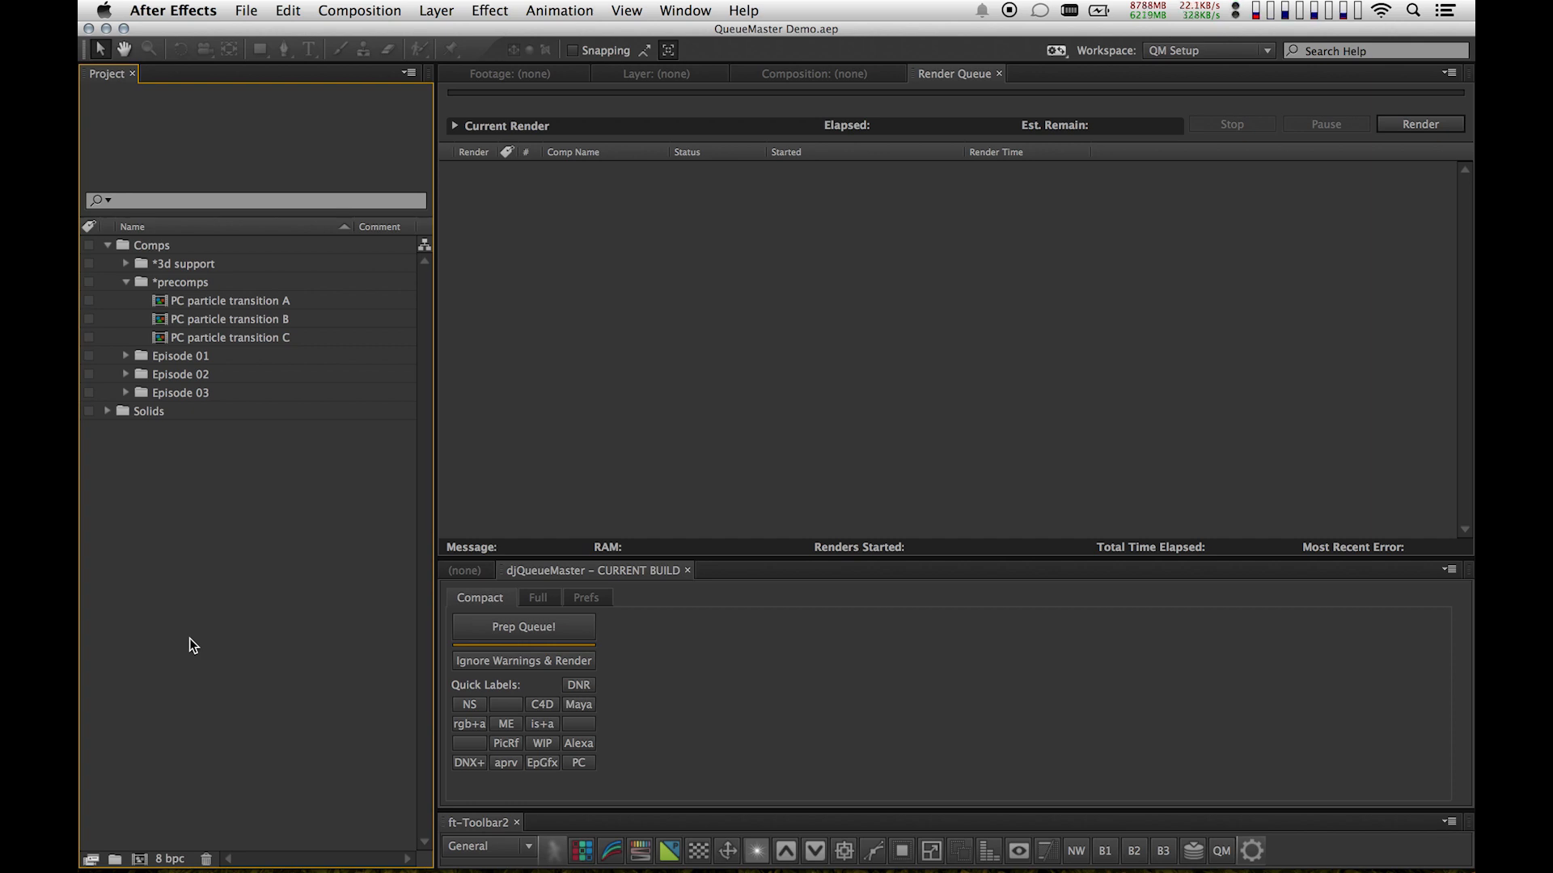
mouse_move(92, 343)
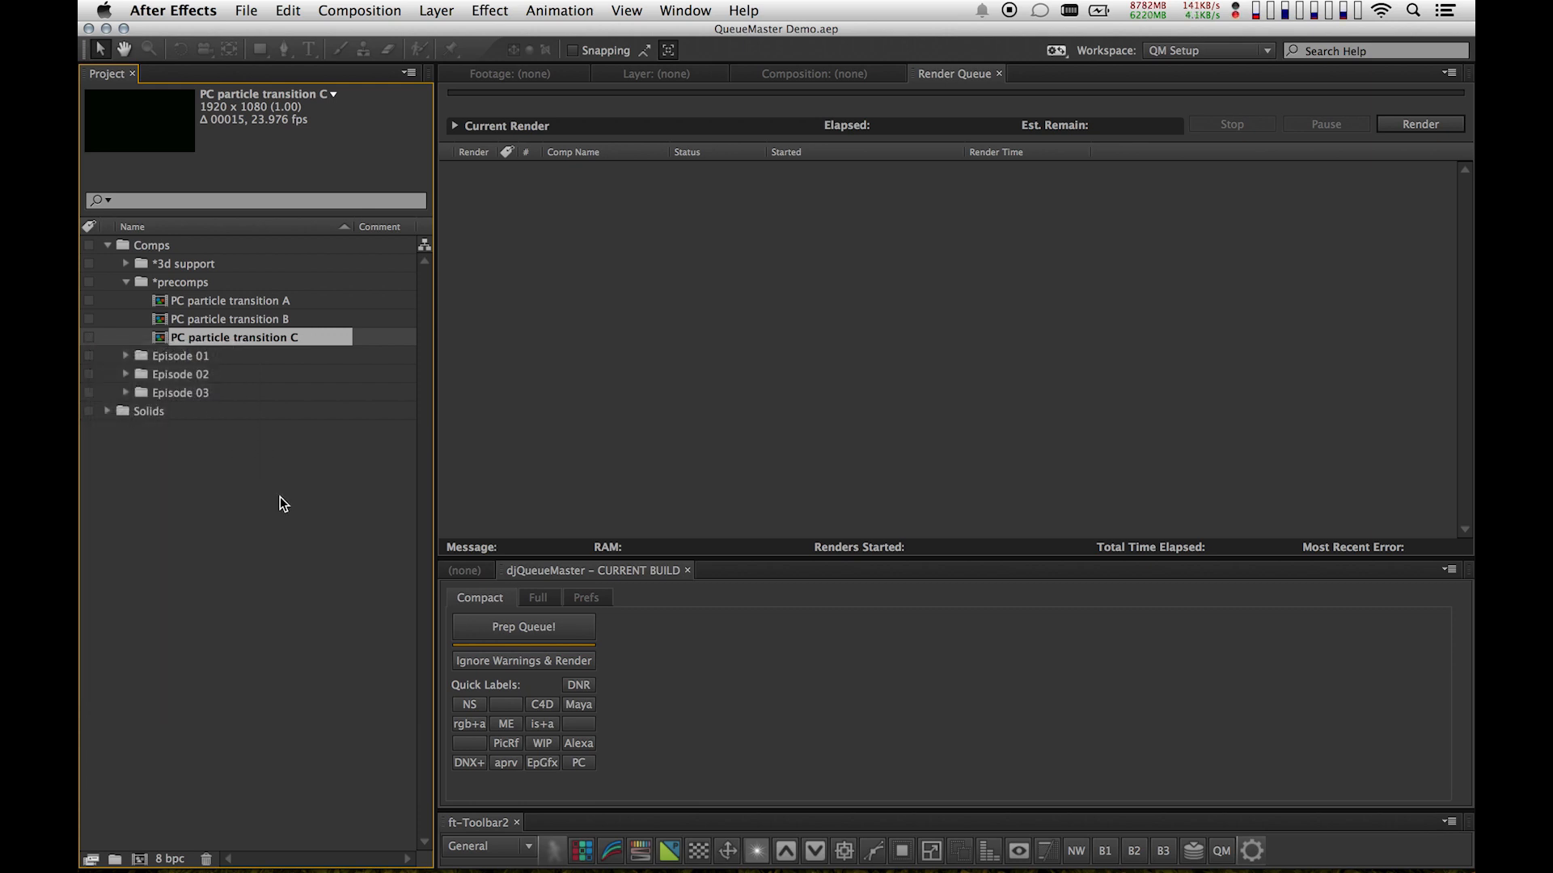
Label the three PC particle transition comps WIP and show its ProRes 422 HQ template.
left_click(271, 566)
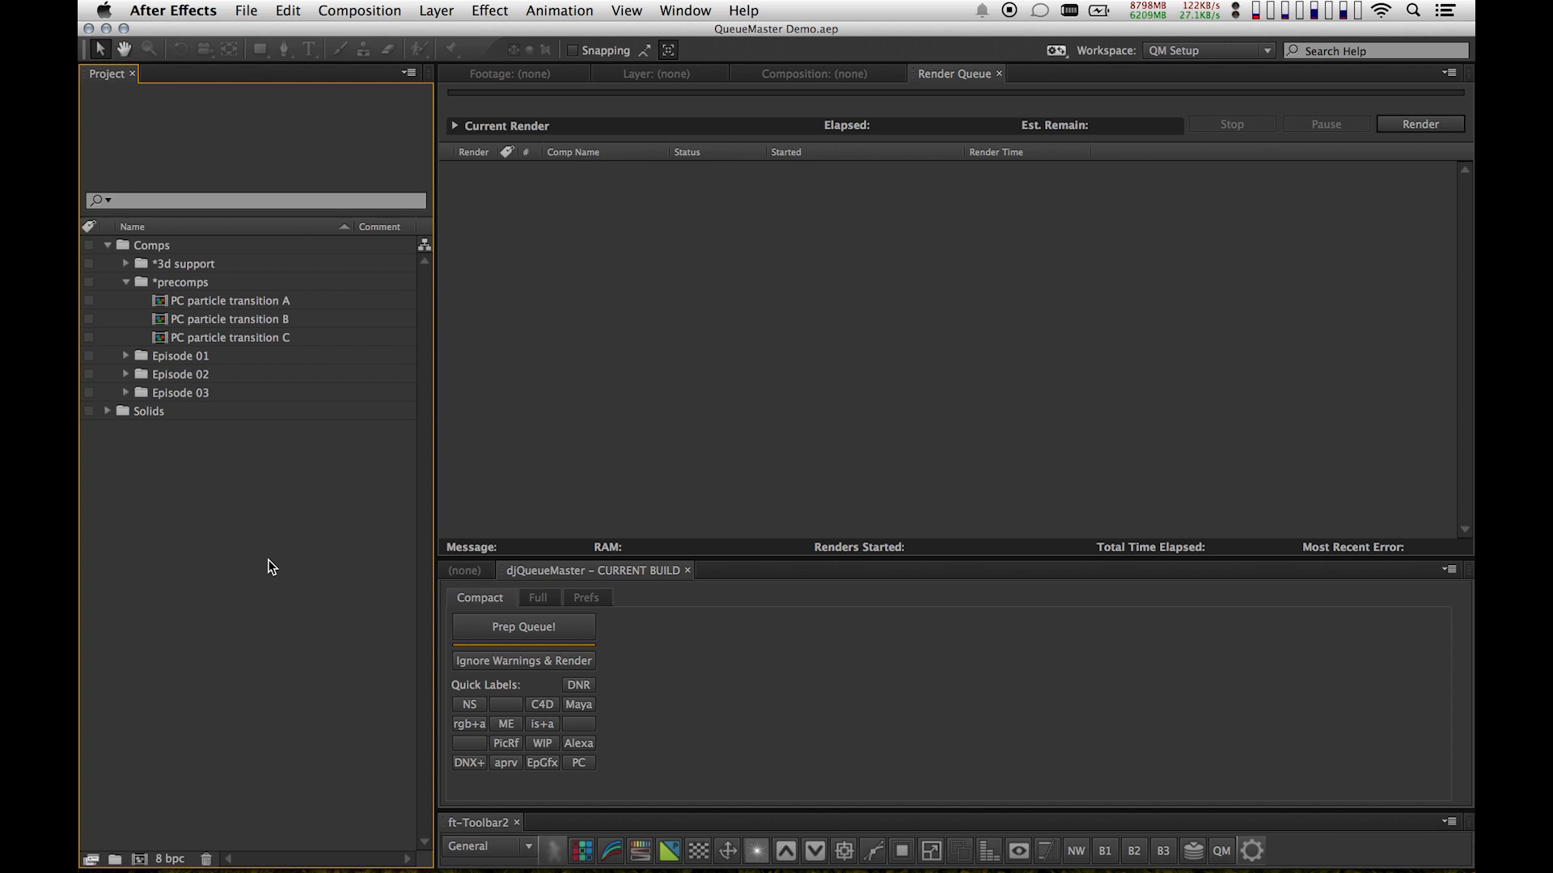
mouse_move(255, 304)
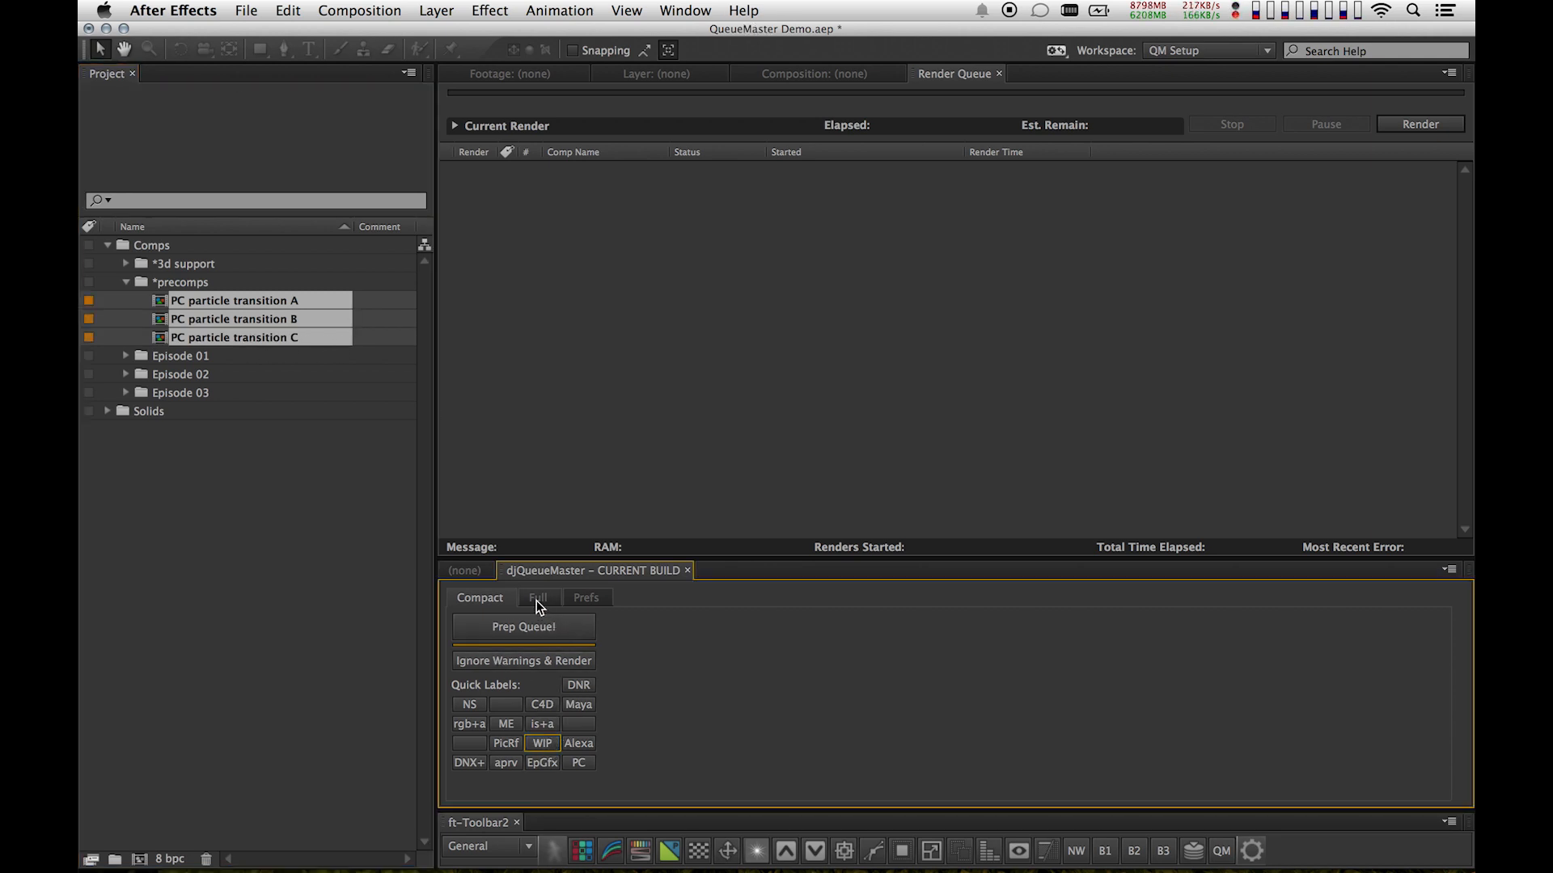
left_click(537, 597)
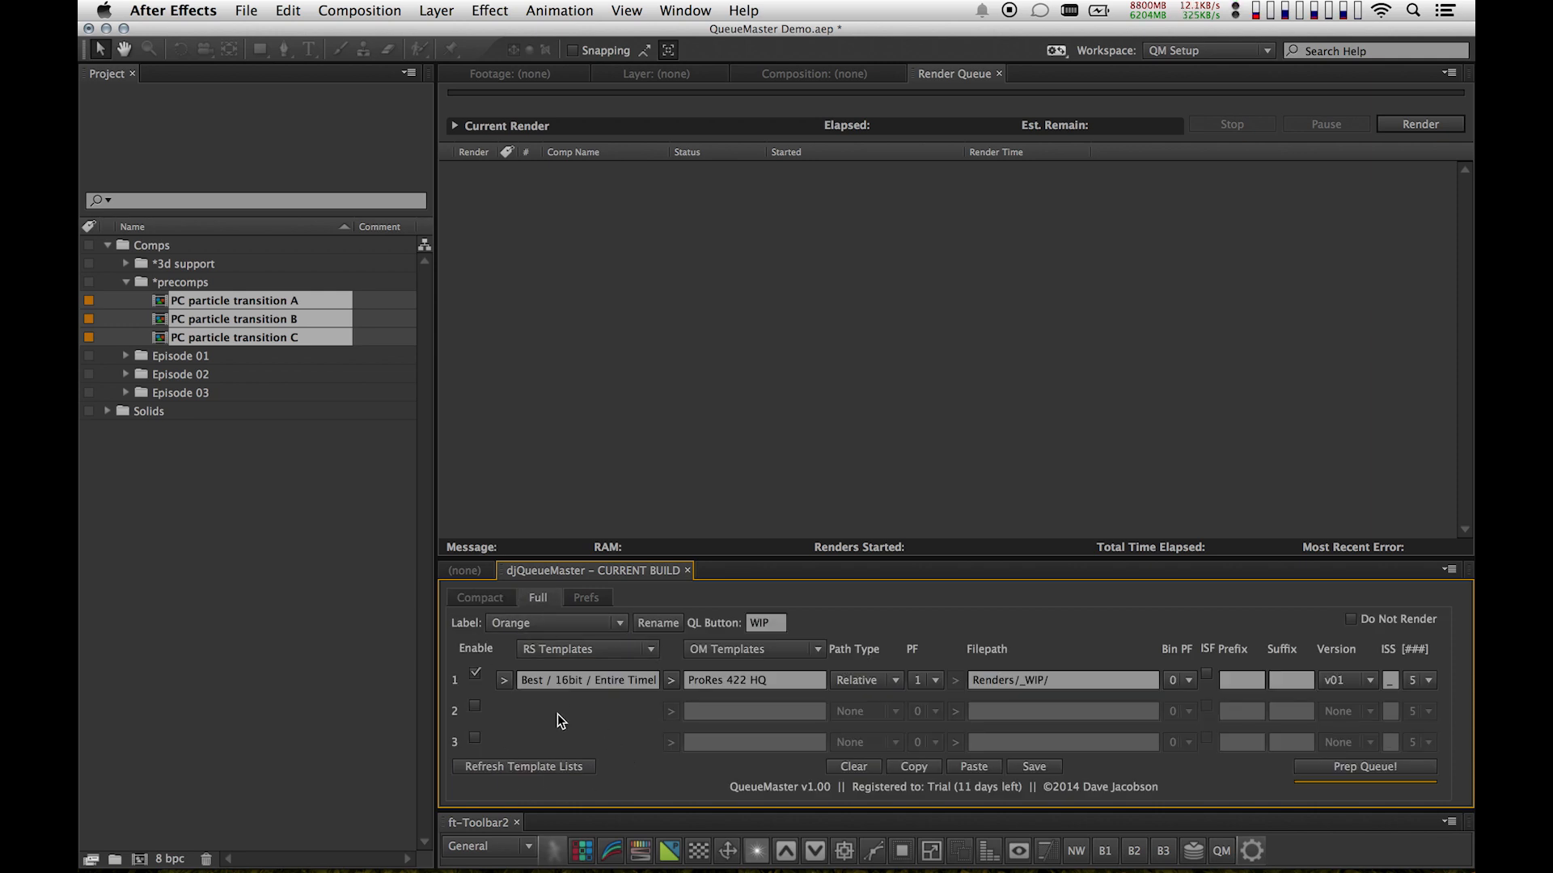
mouse_move(741, 715)
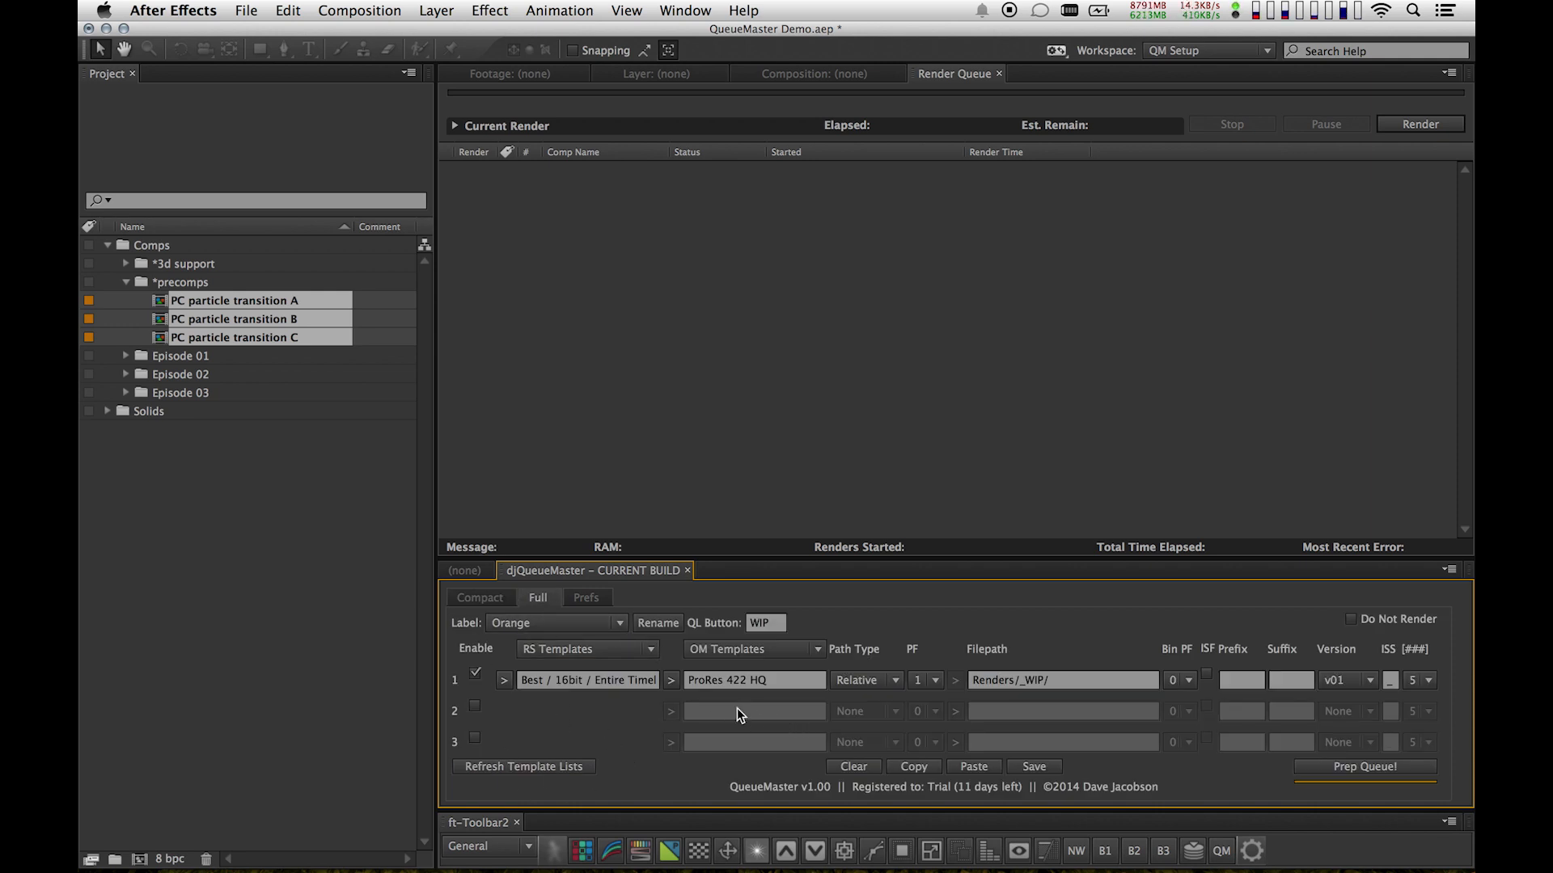
mouse_move(880, 714)
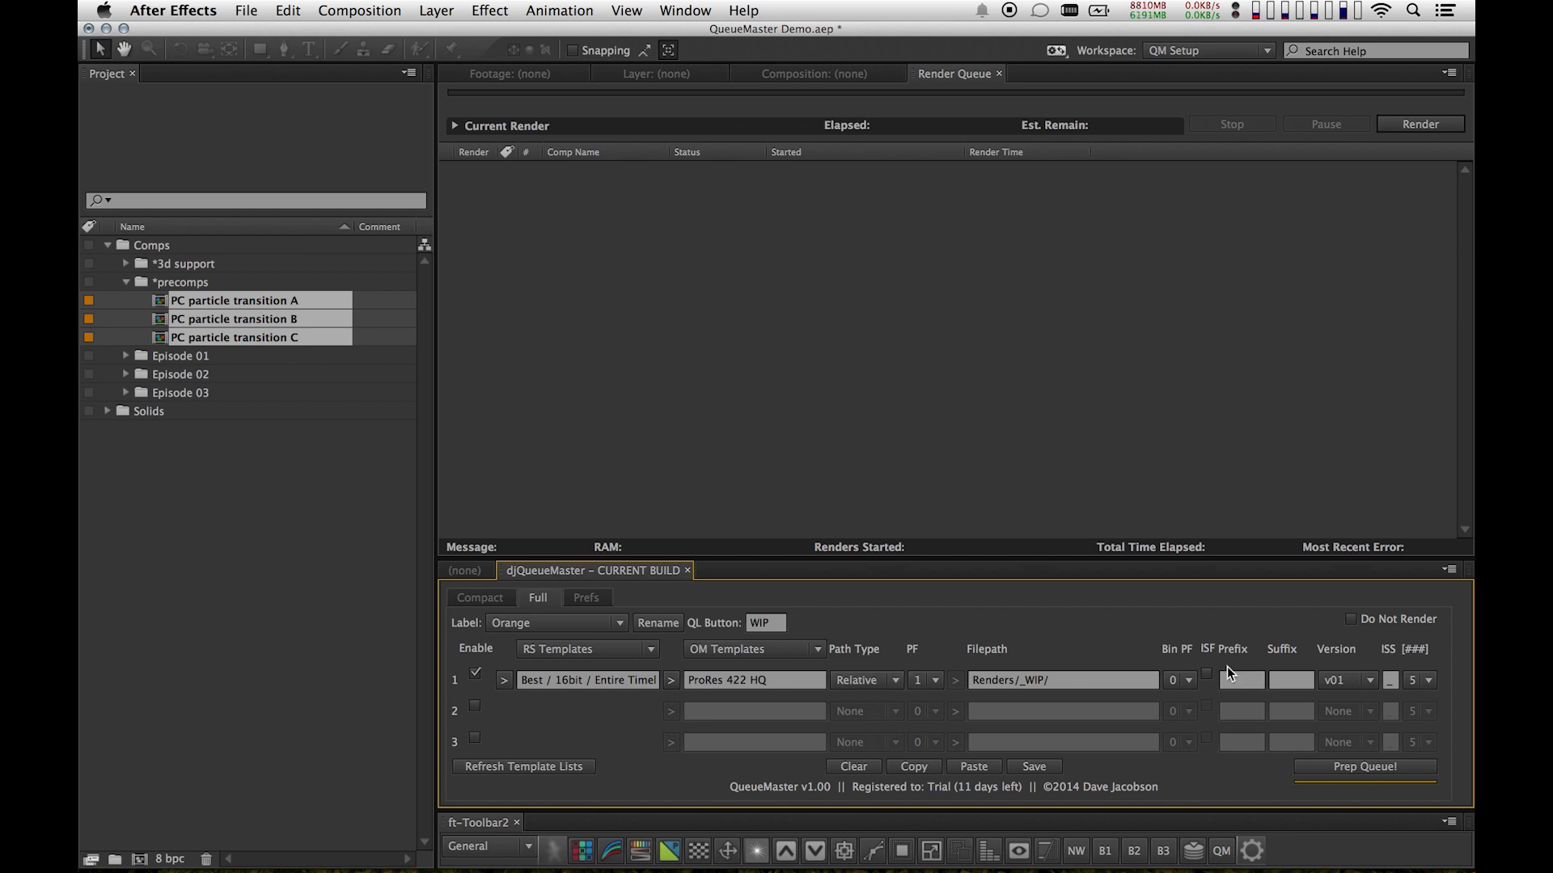
mouse_move(1326, 701)
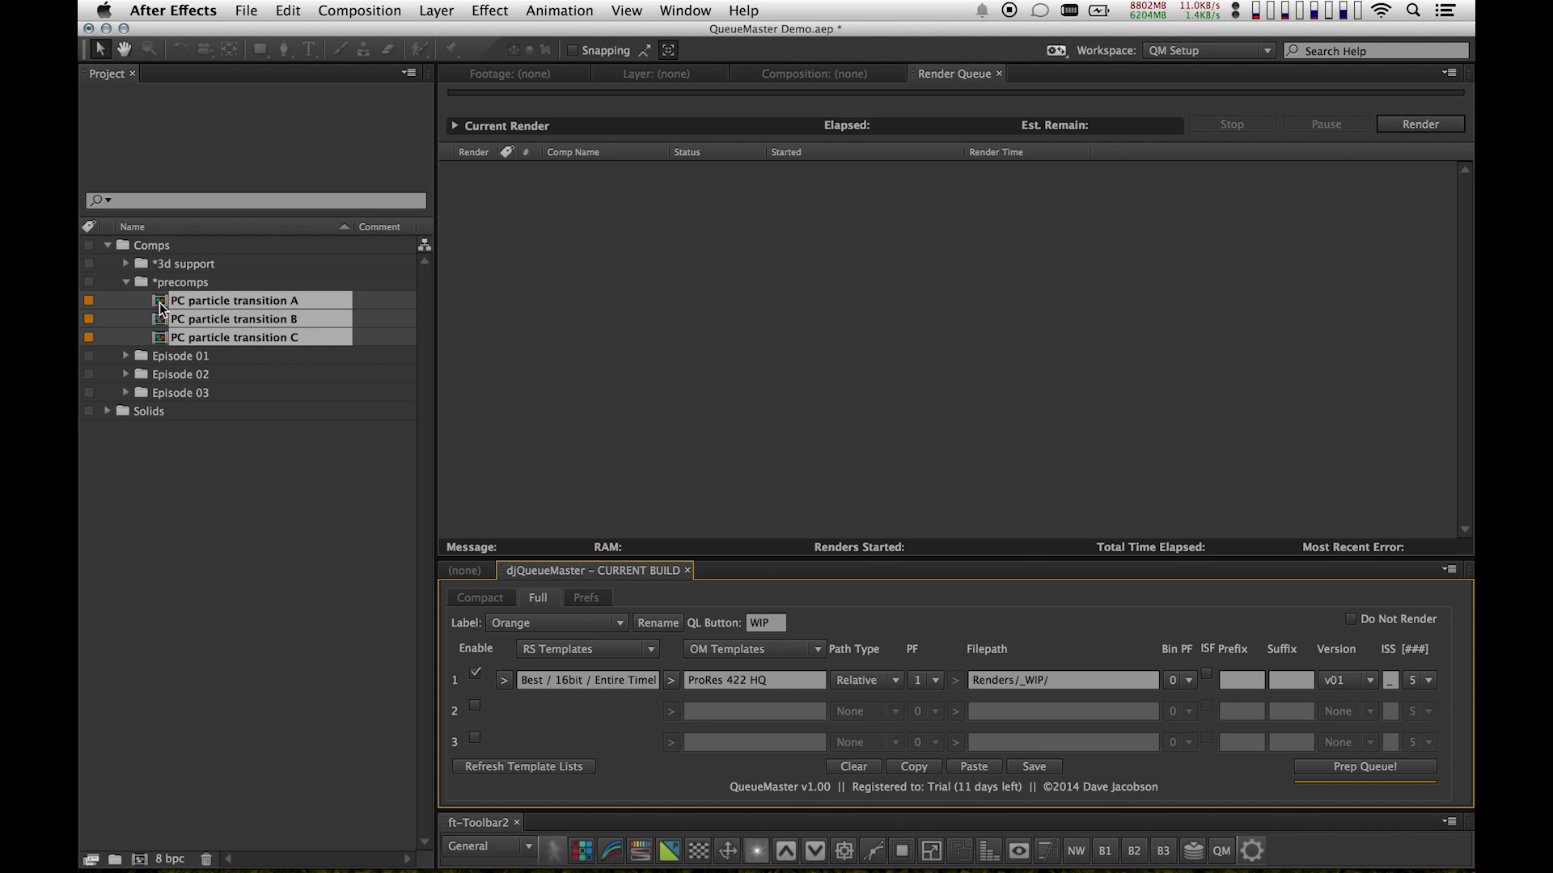
Add the three comps, Prep Queue via Compact view, then clear the test renders.
left_click(1365, 766)
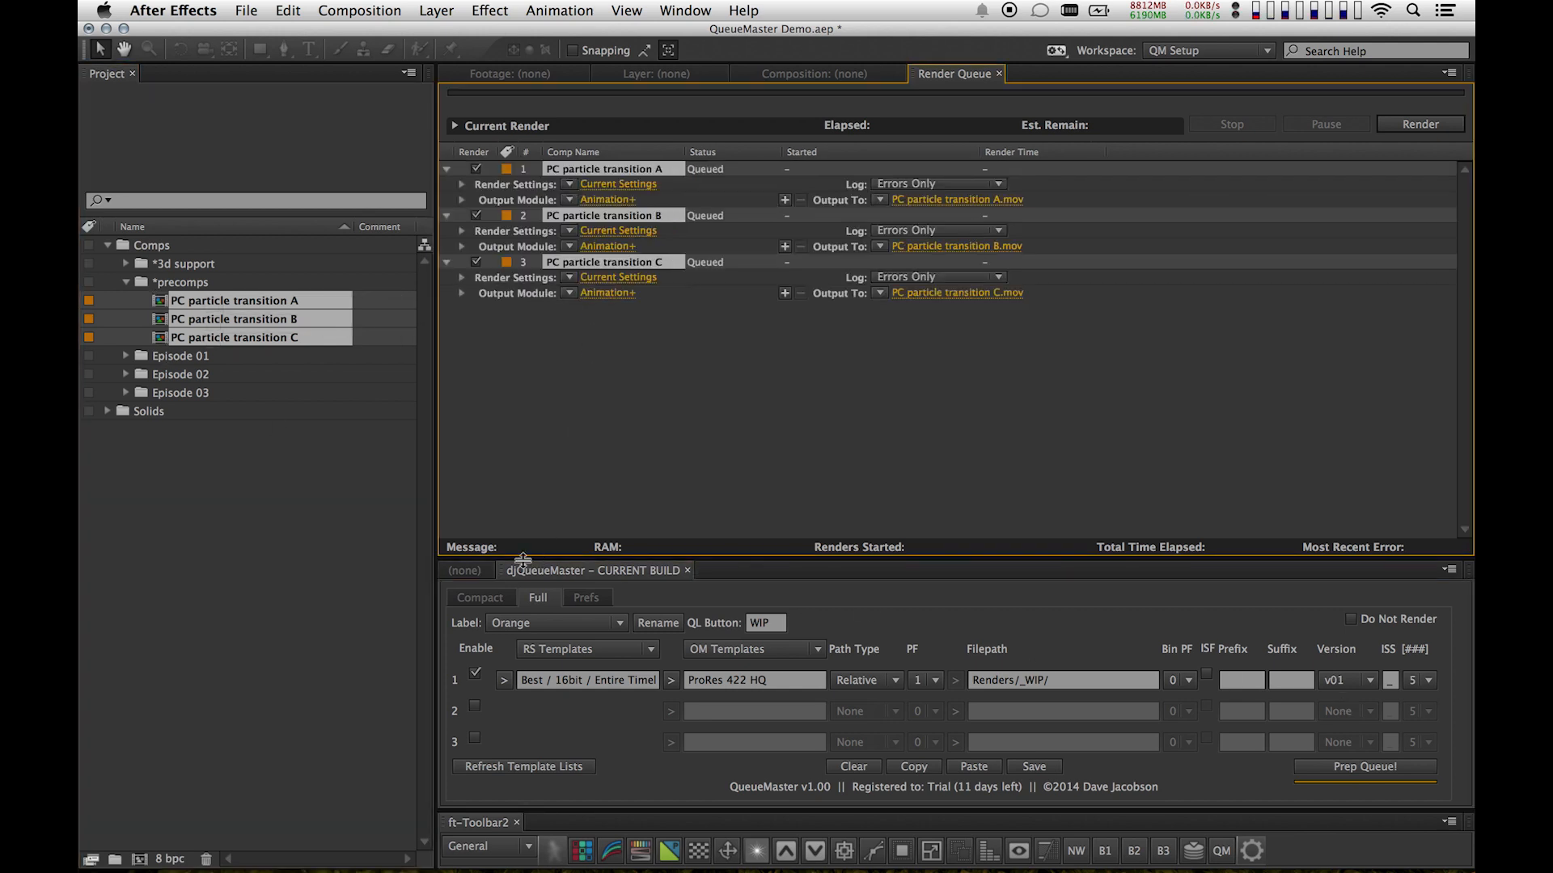
left_click(481, 596)
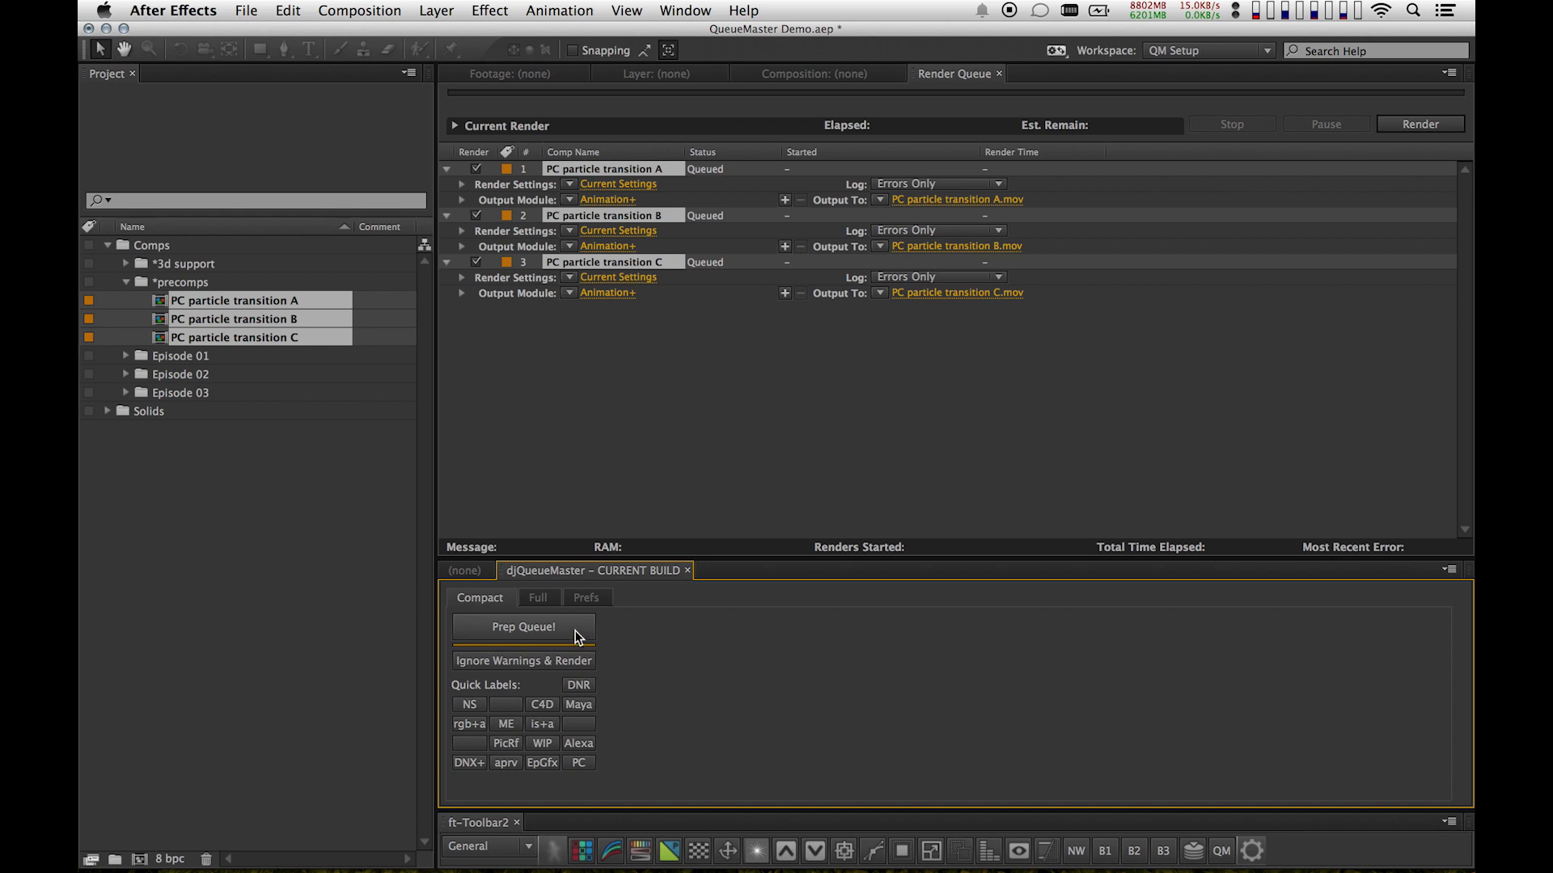
left_click(523, 627)
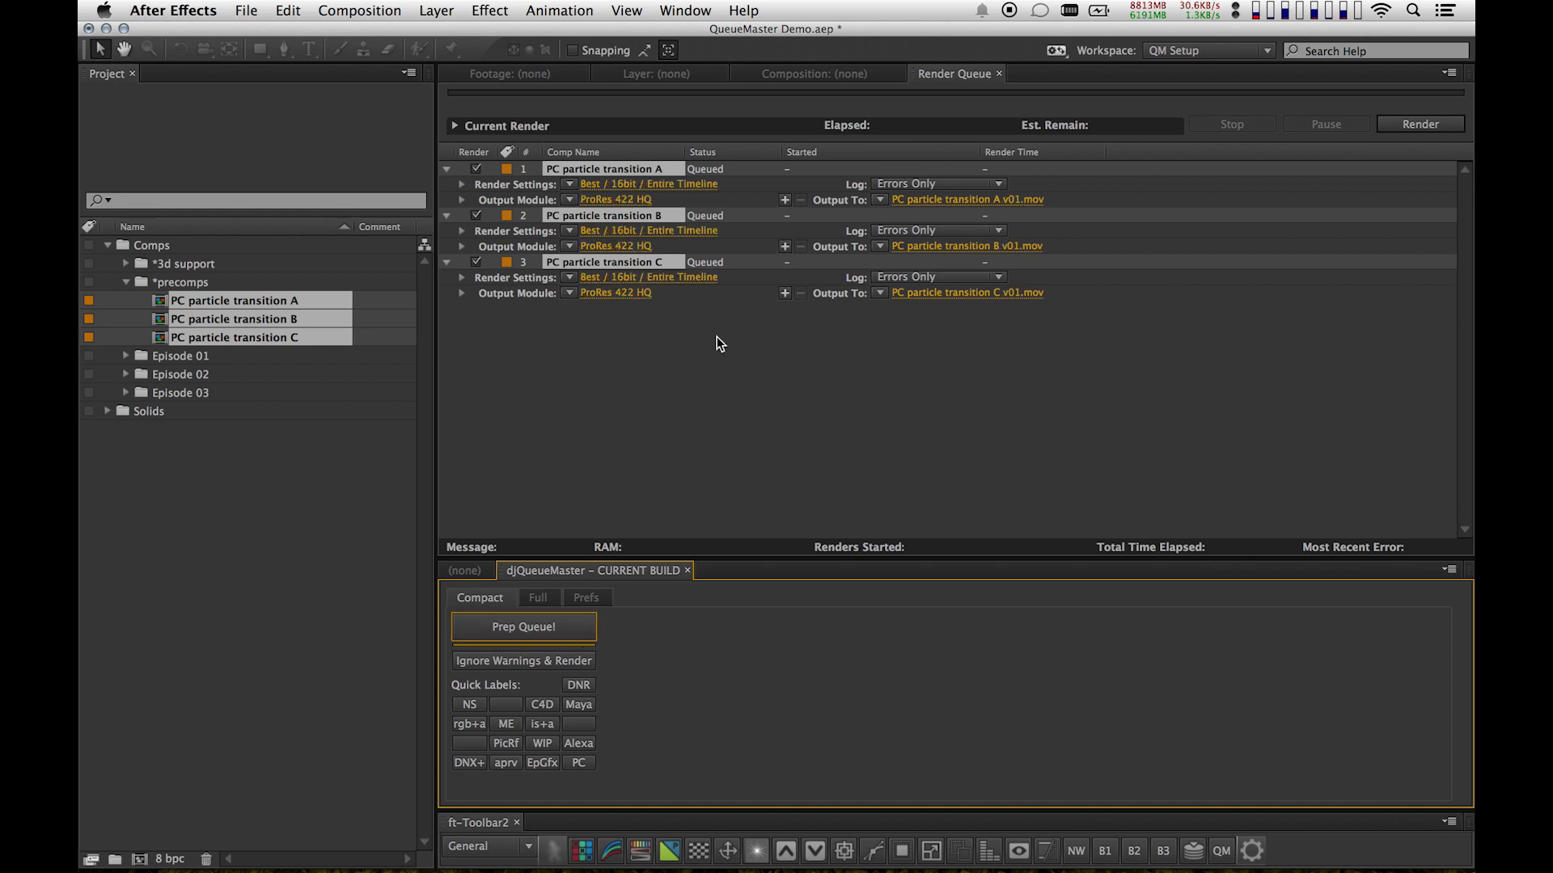
mouse_move(752, 354)
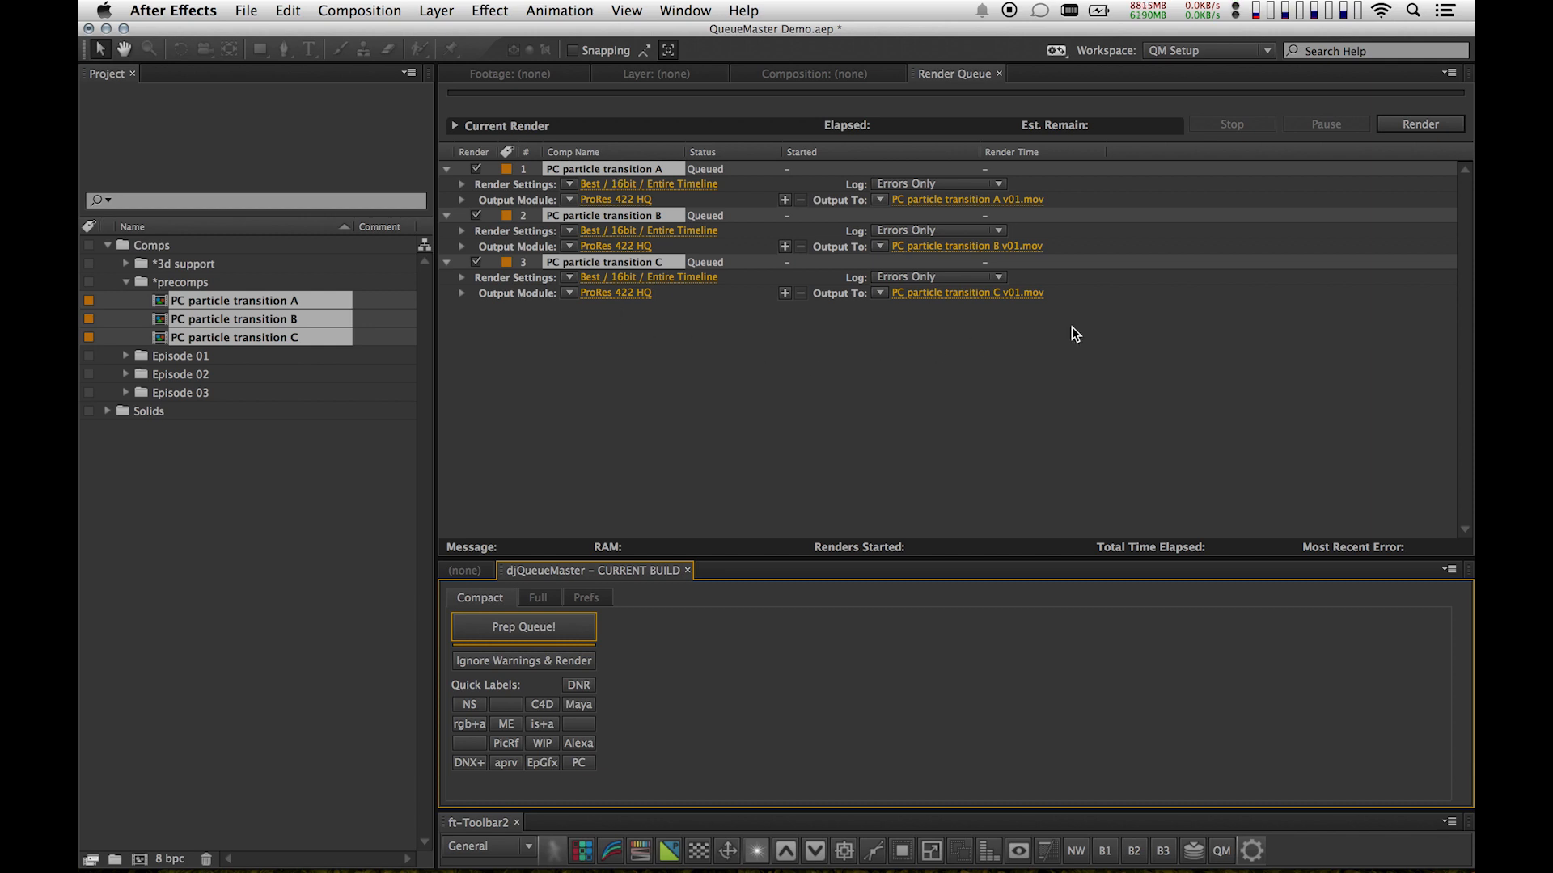
mouse_move(1043, 256)
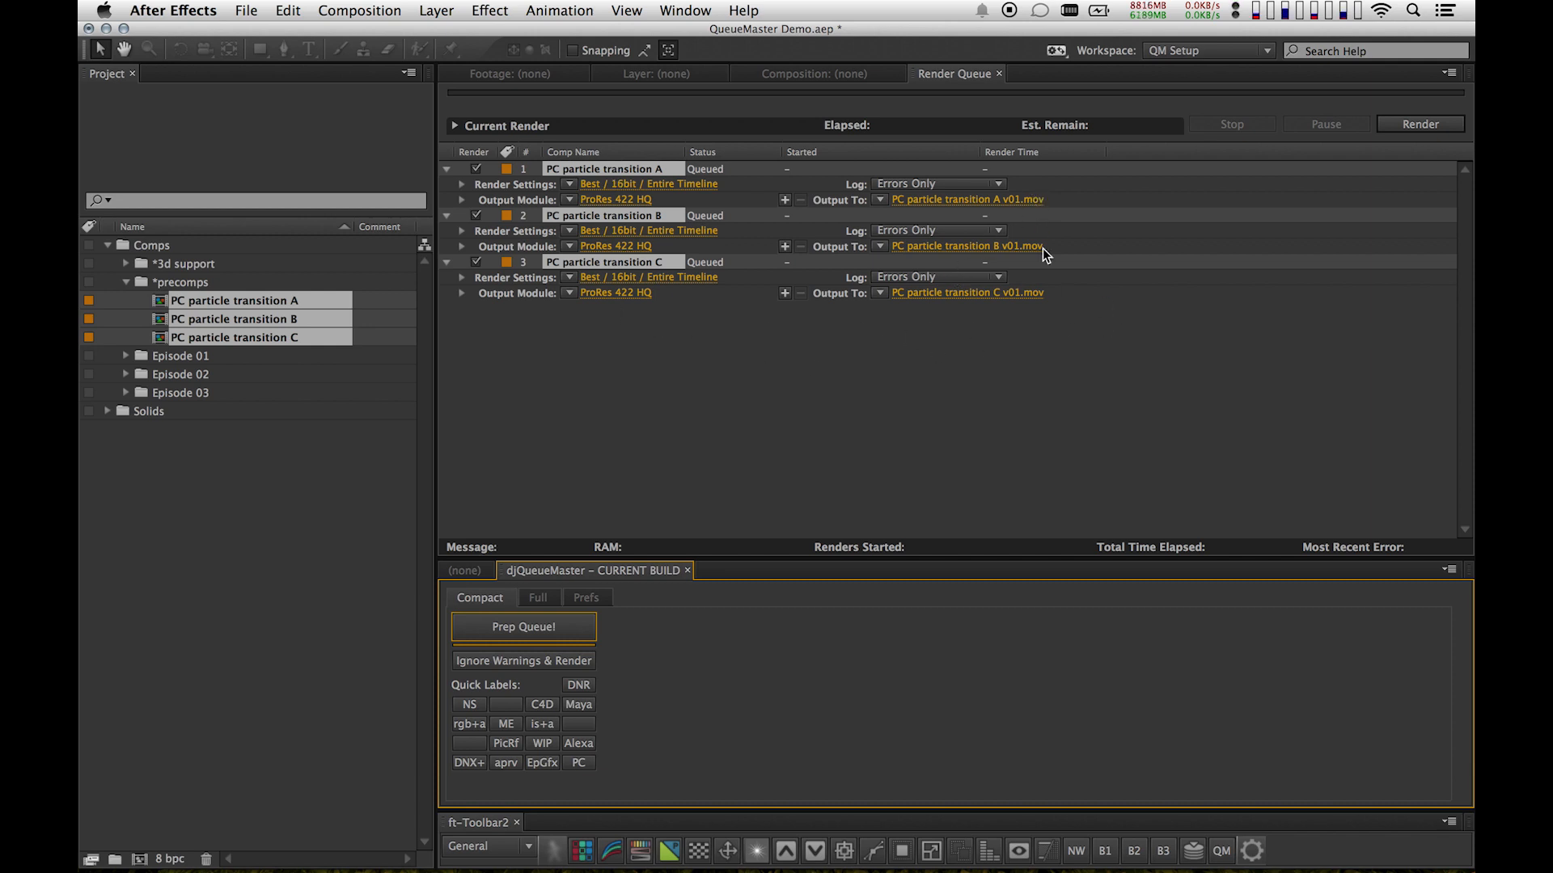
mouse_move(858, 343)
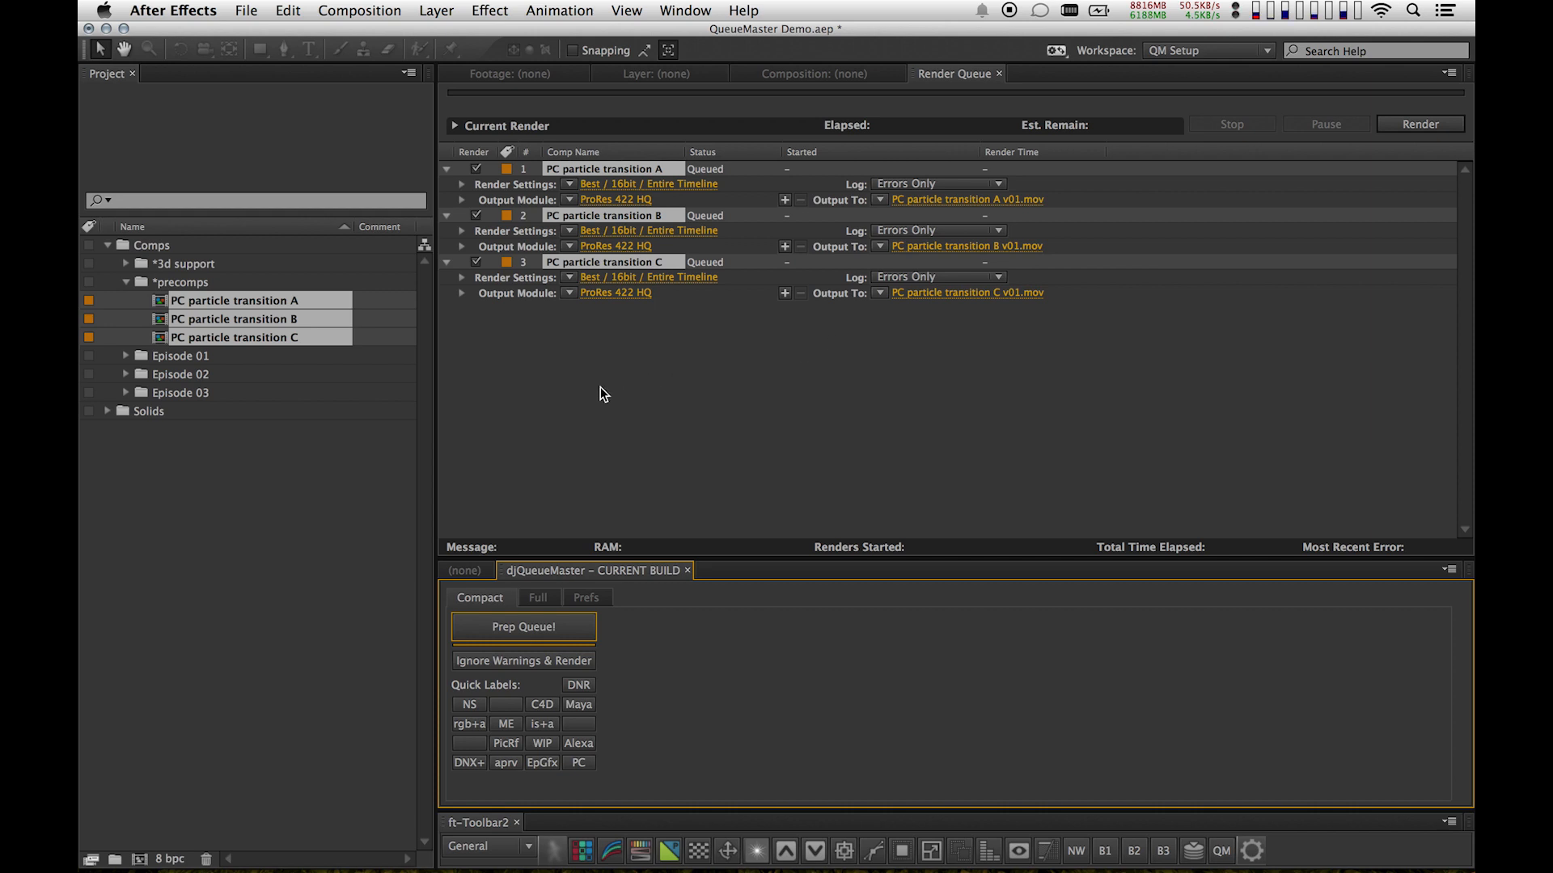
left_click(522, 627)
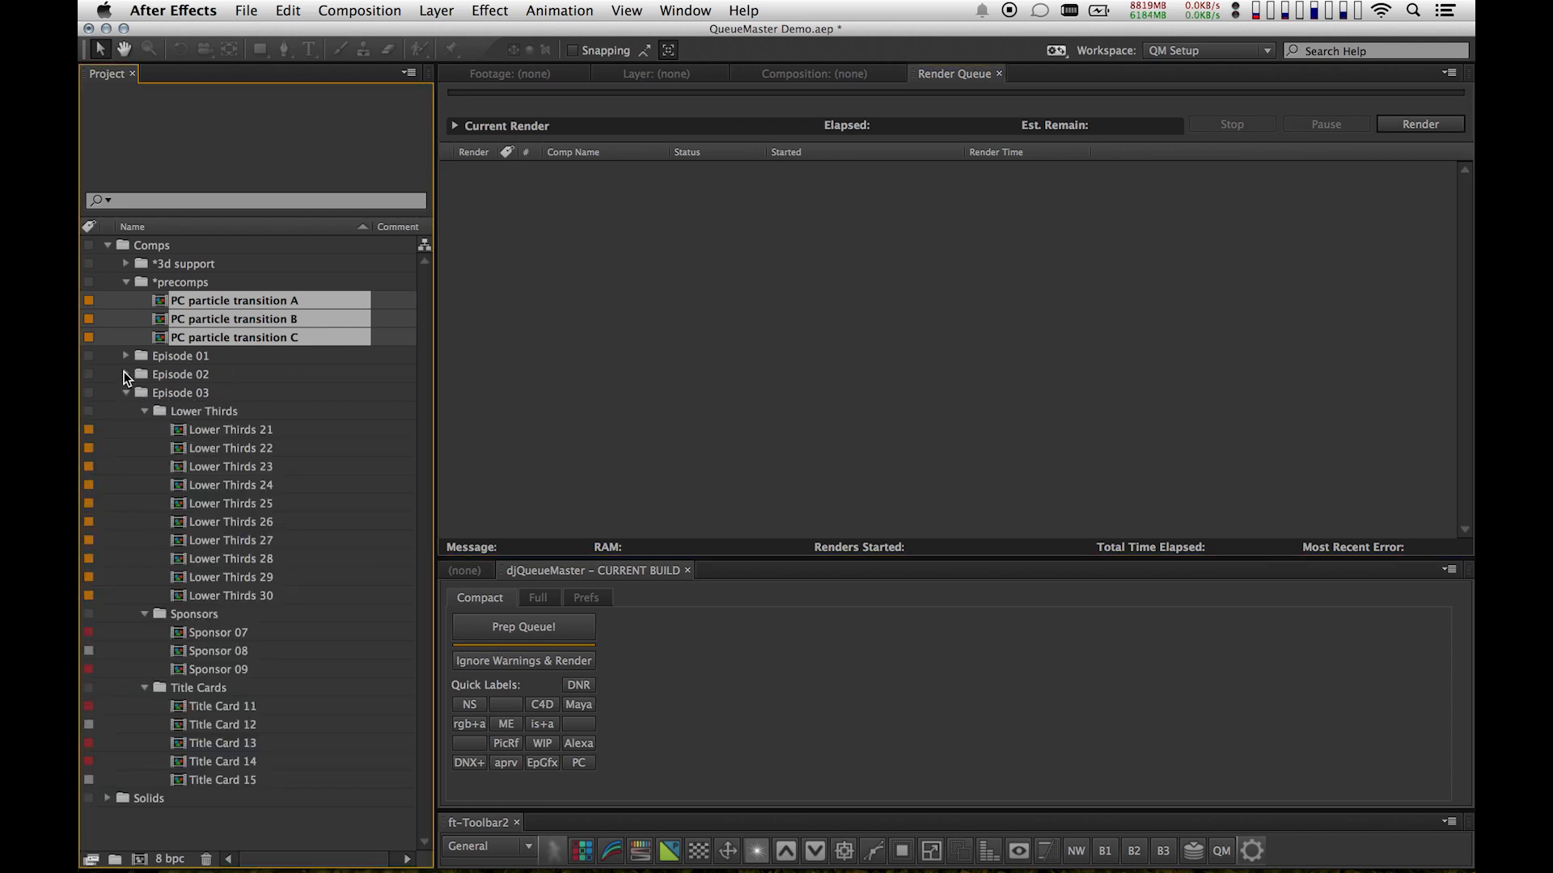
Expand all episode folders and add every comp, 58 items, to the Render Queue.
left_click(126, 356)
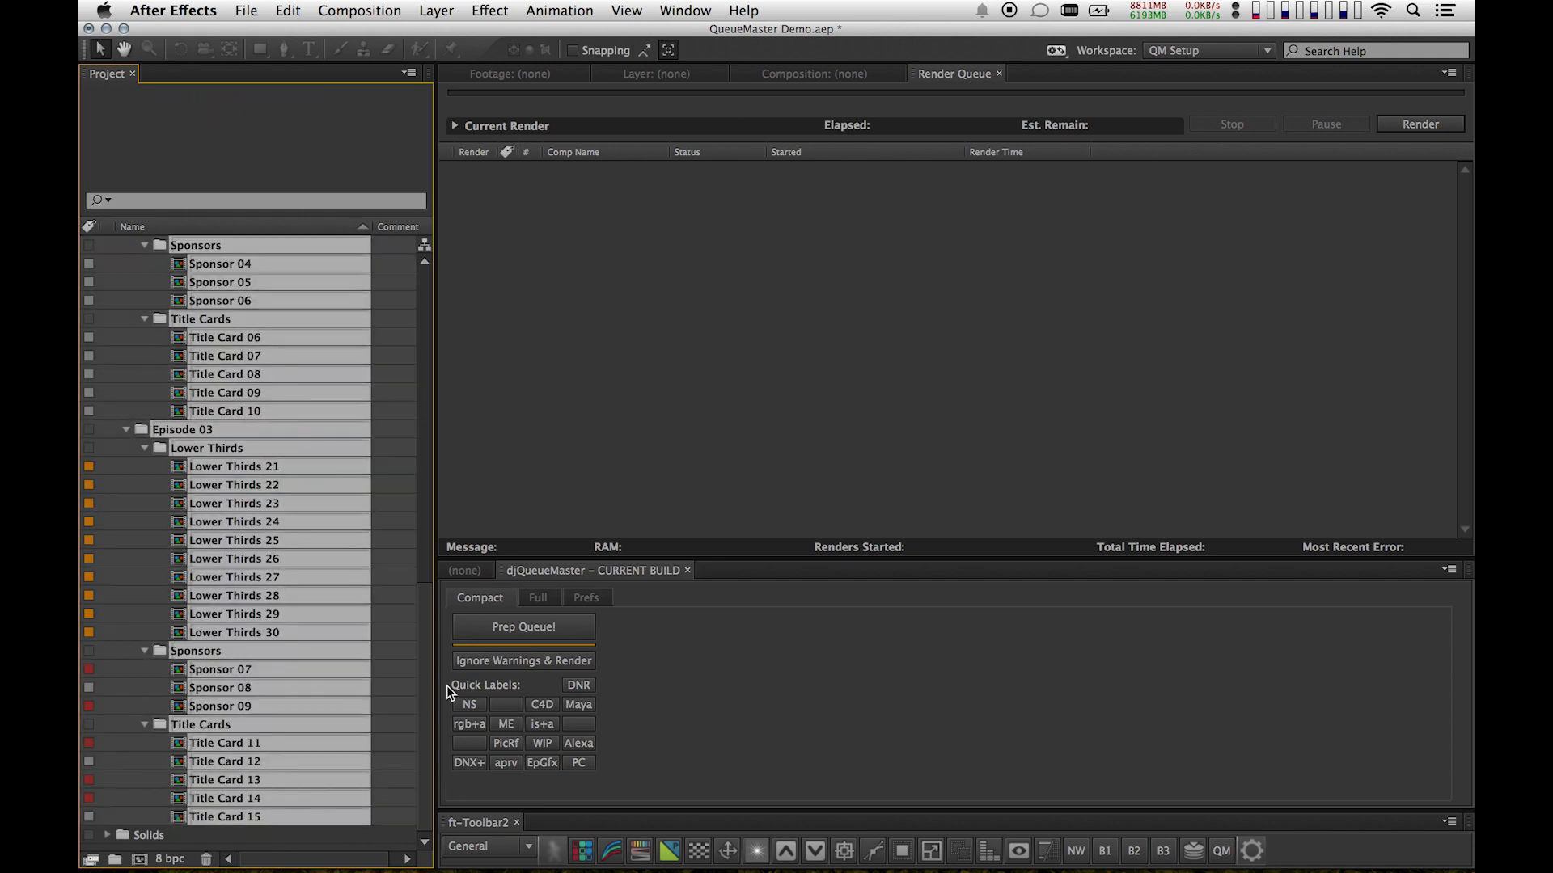
left_click(523, 627)
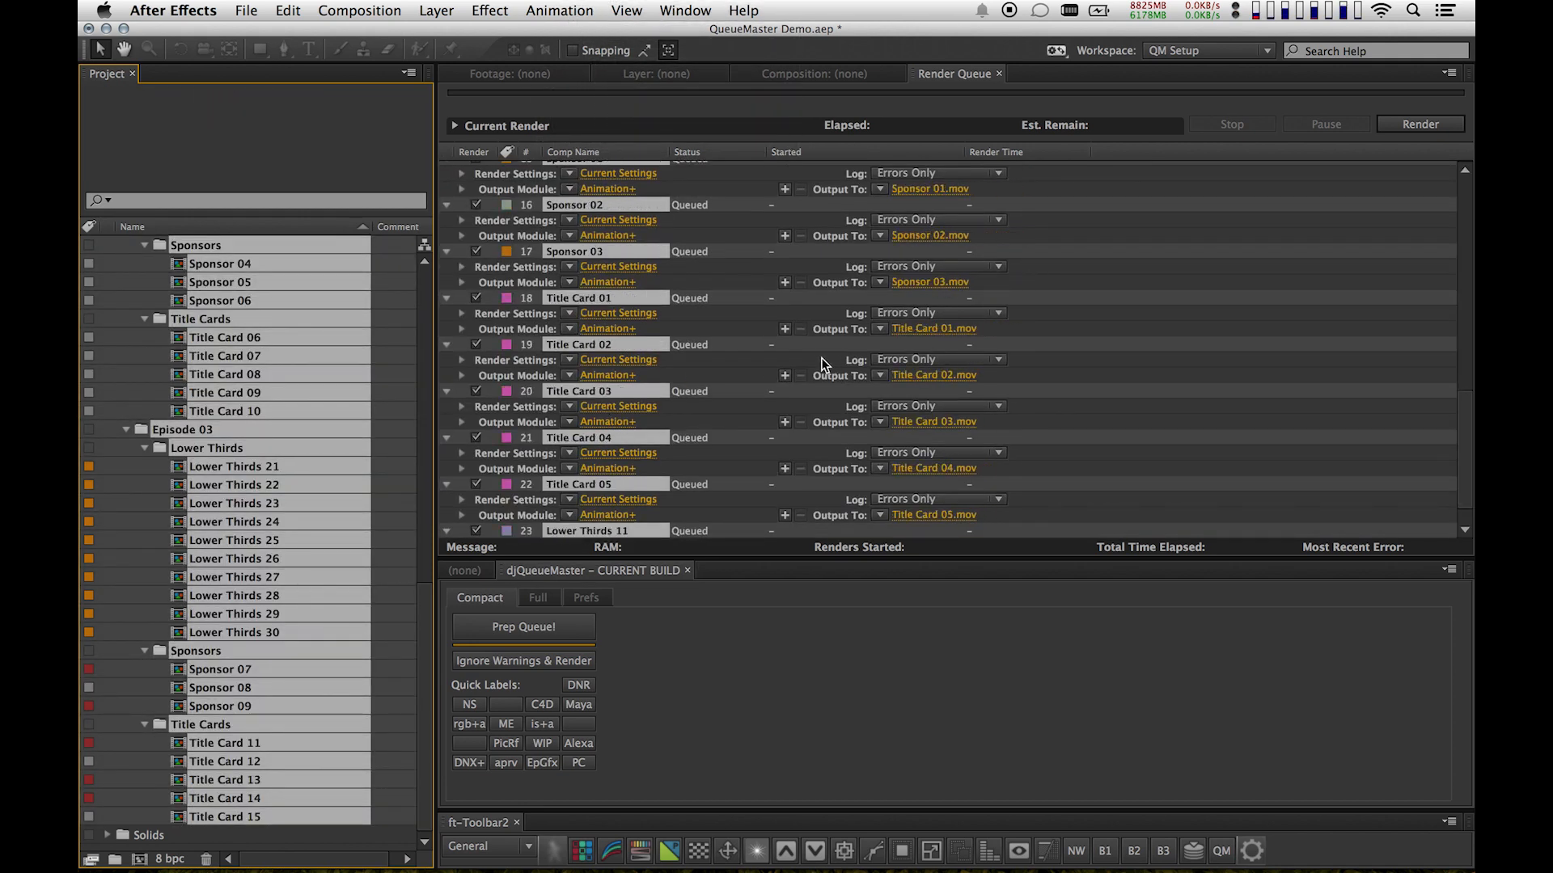
scroll("down", 3)
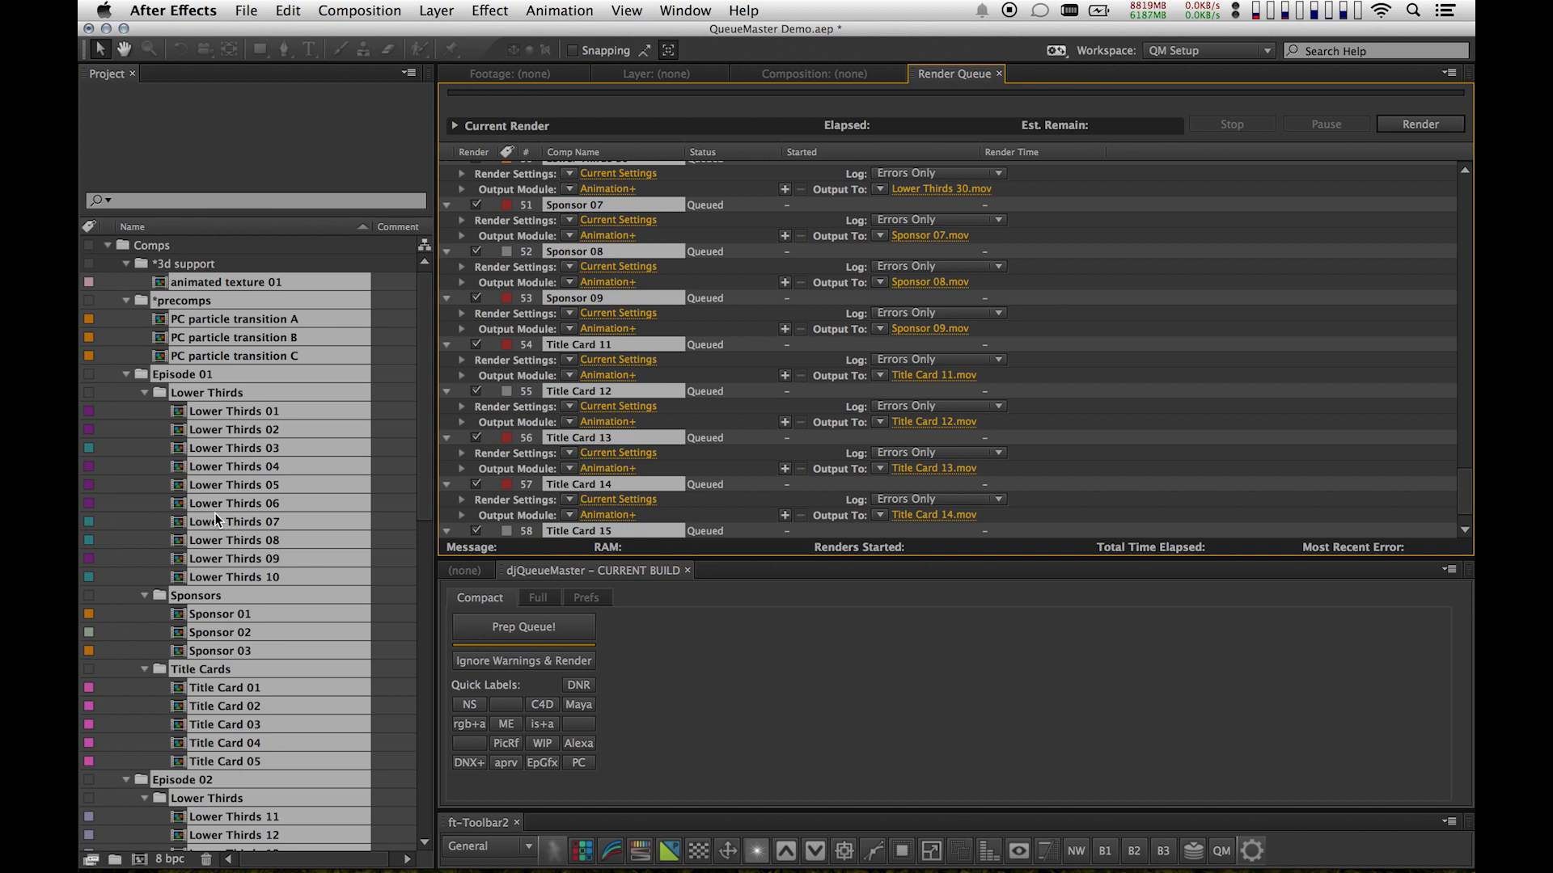
mouse_move(967, 329)
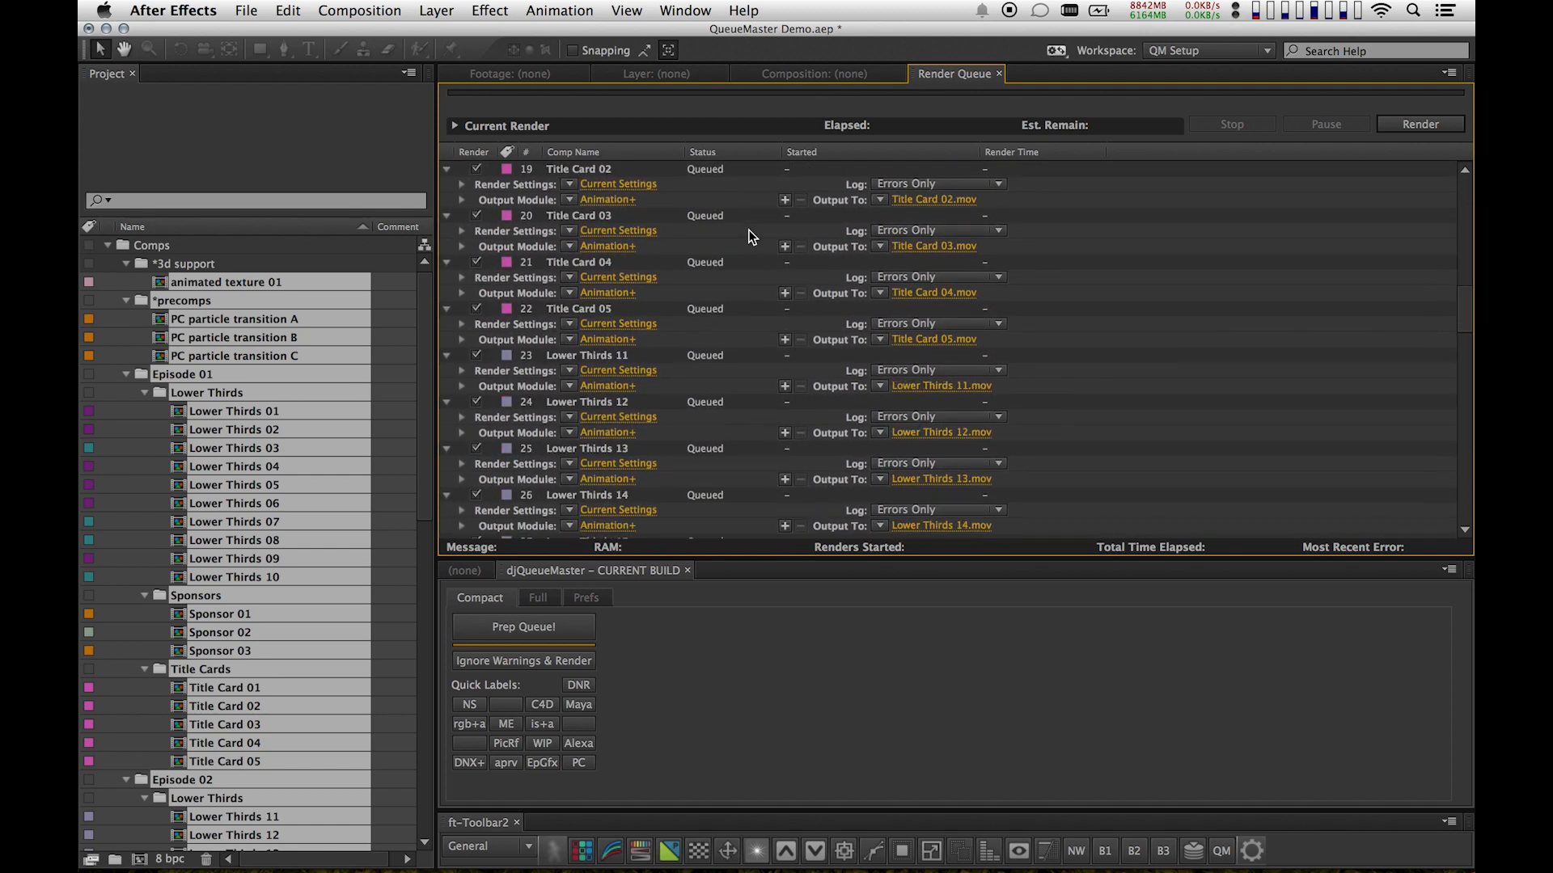
scroll("down", 3)
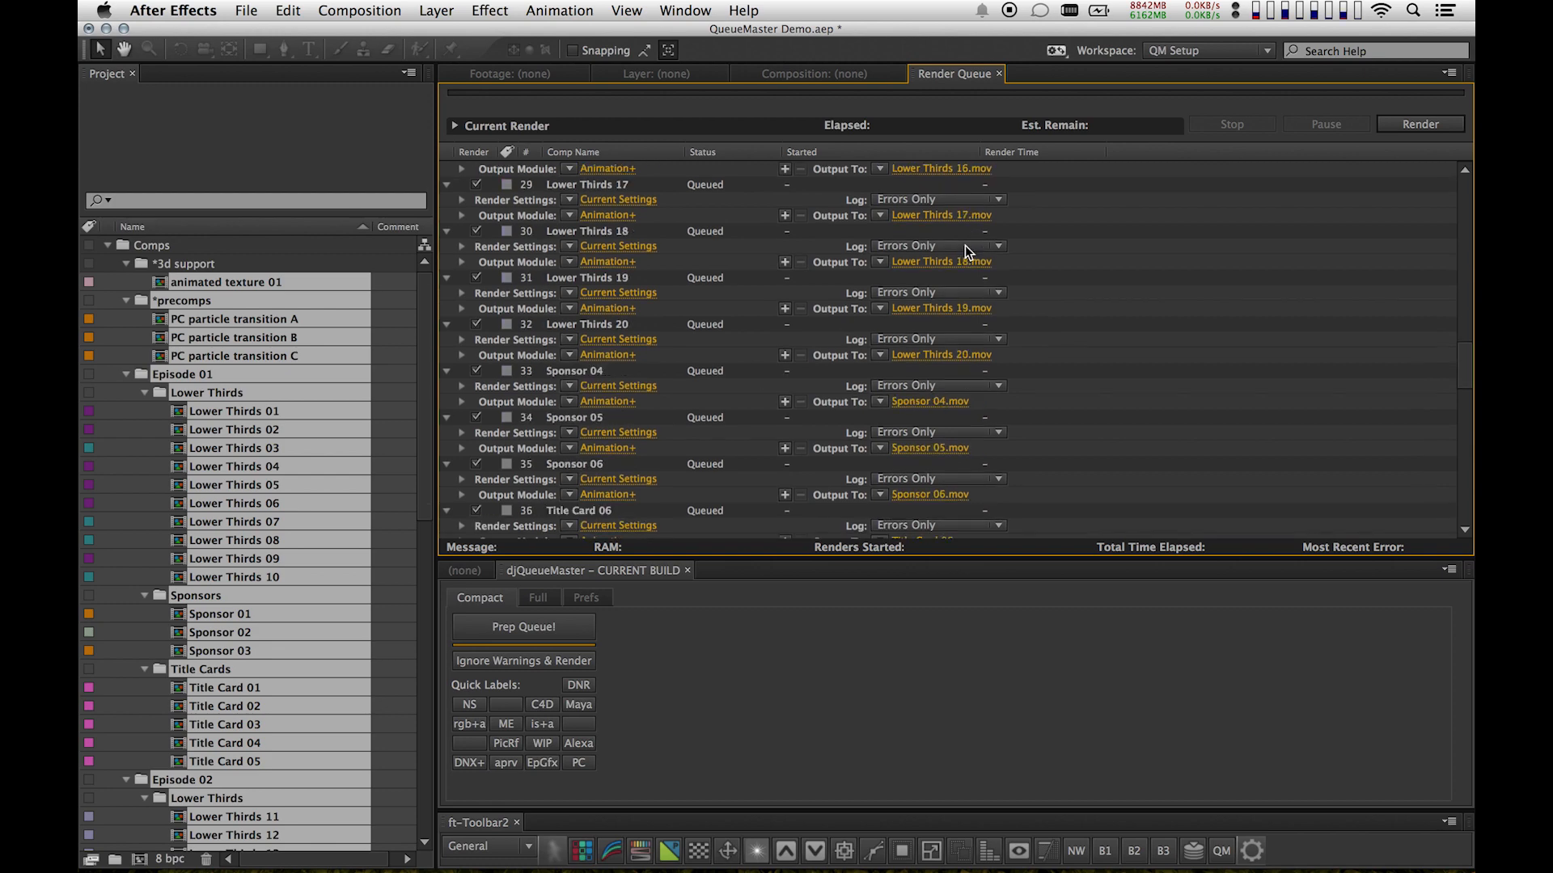
scroll("down", 3)
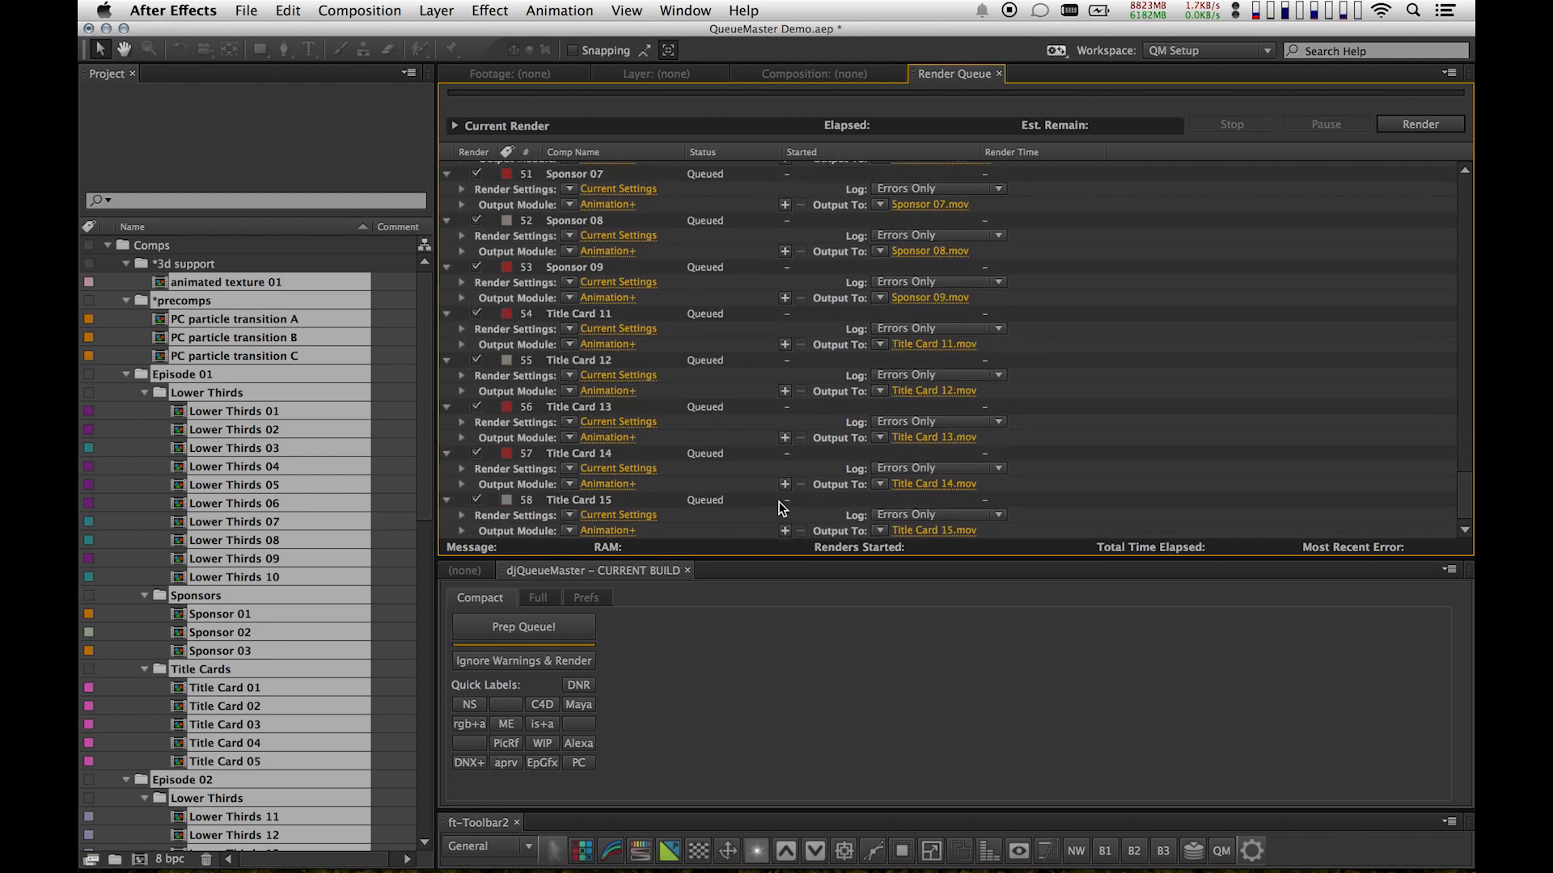
Prep Queue! so all 58 comps take label templates and Do Not Render comps unqueue.
left_click(522, 628)
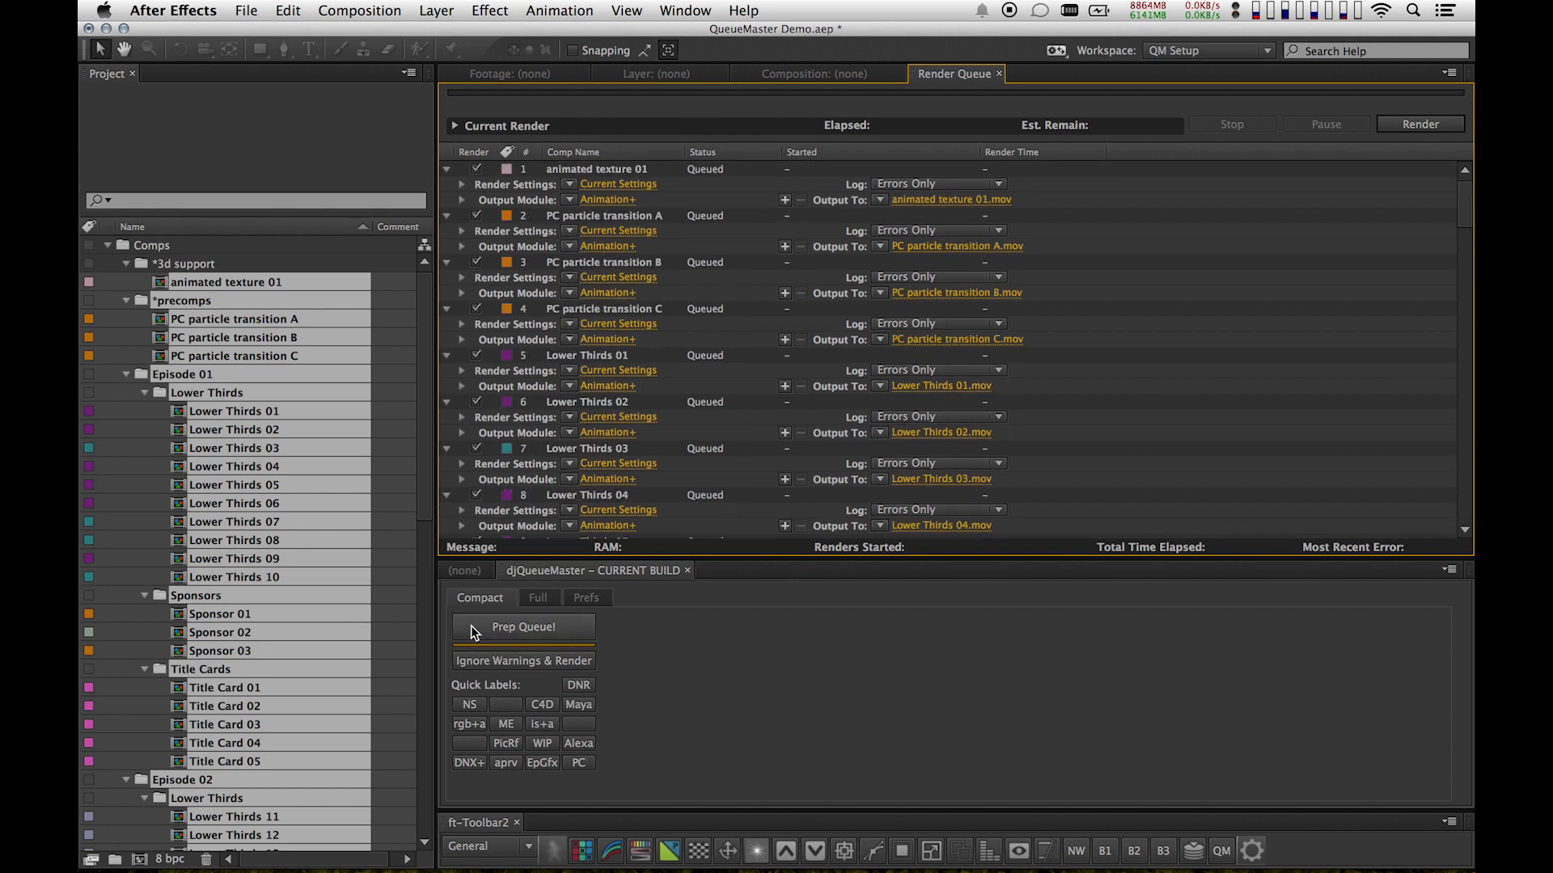
left_click(523, 626)
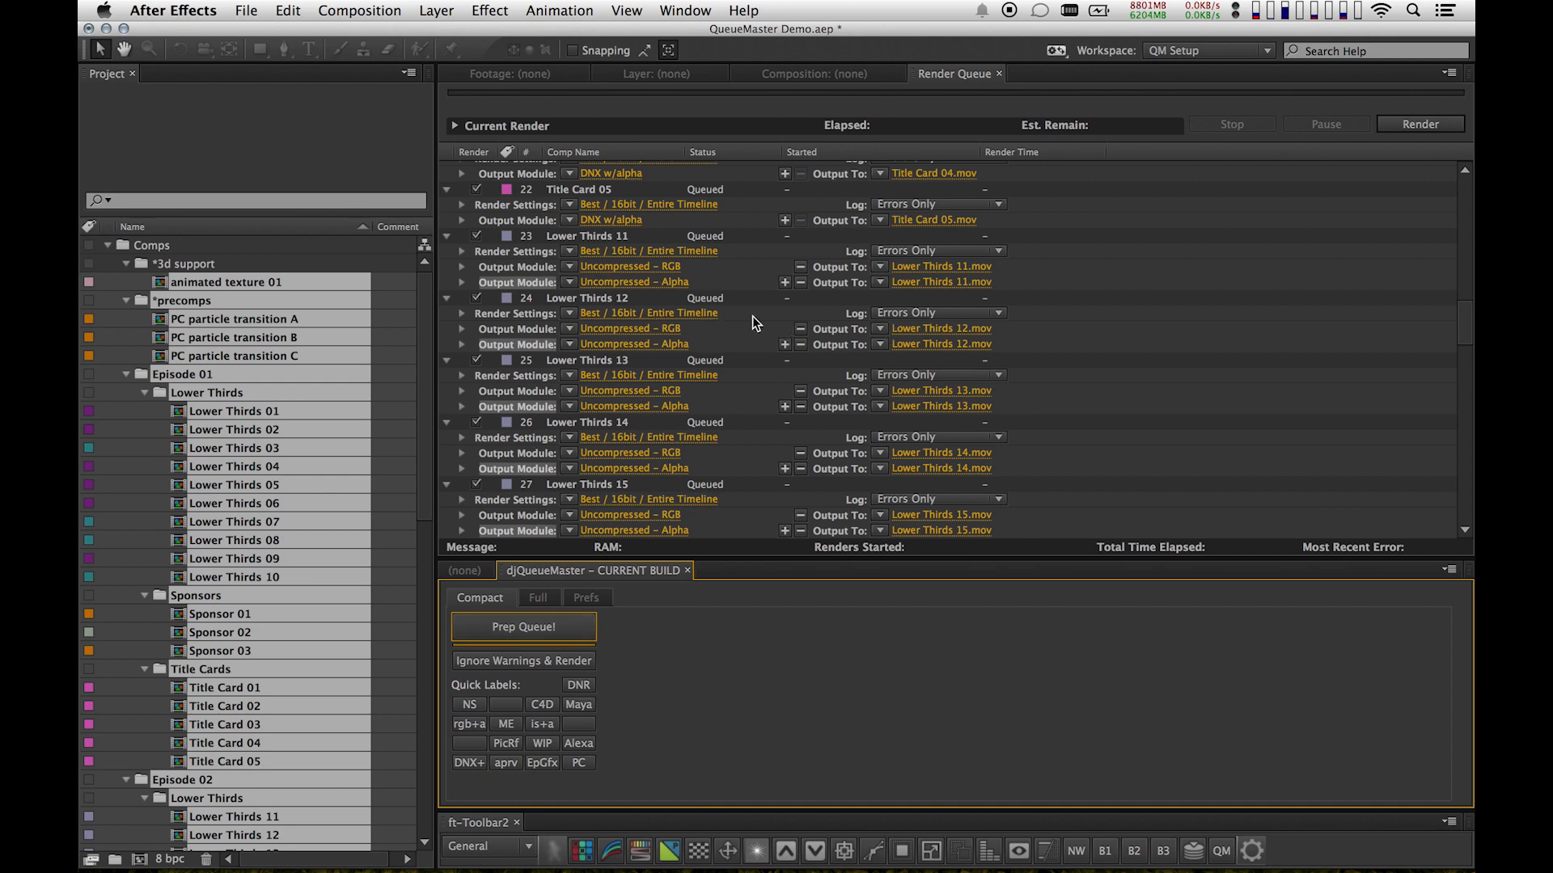
scroll("down", 3)
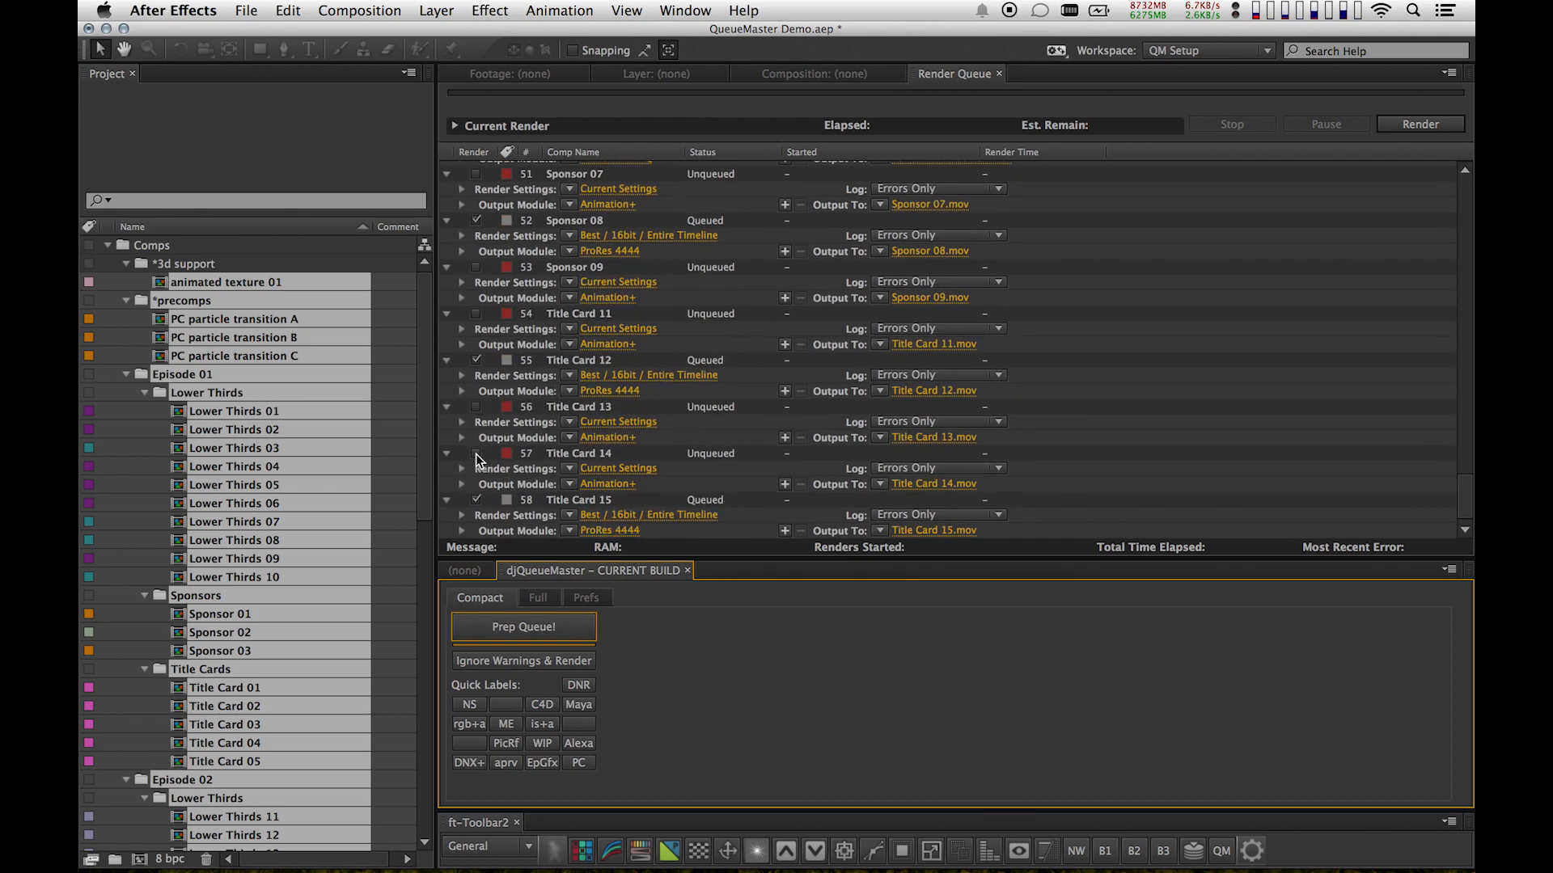
mouse_move(563, 385)
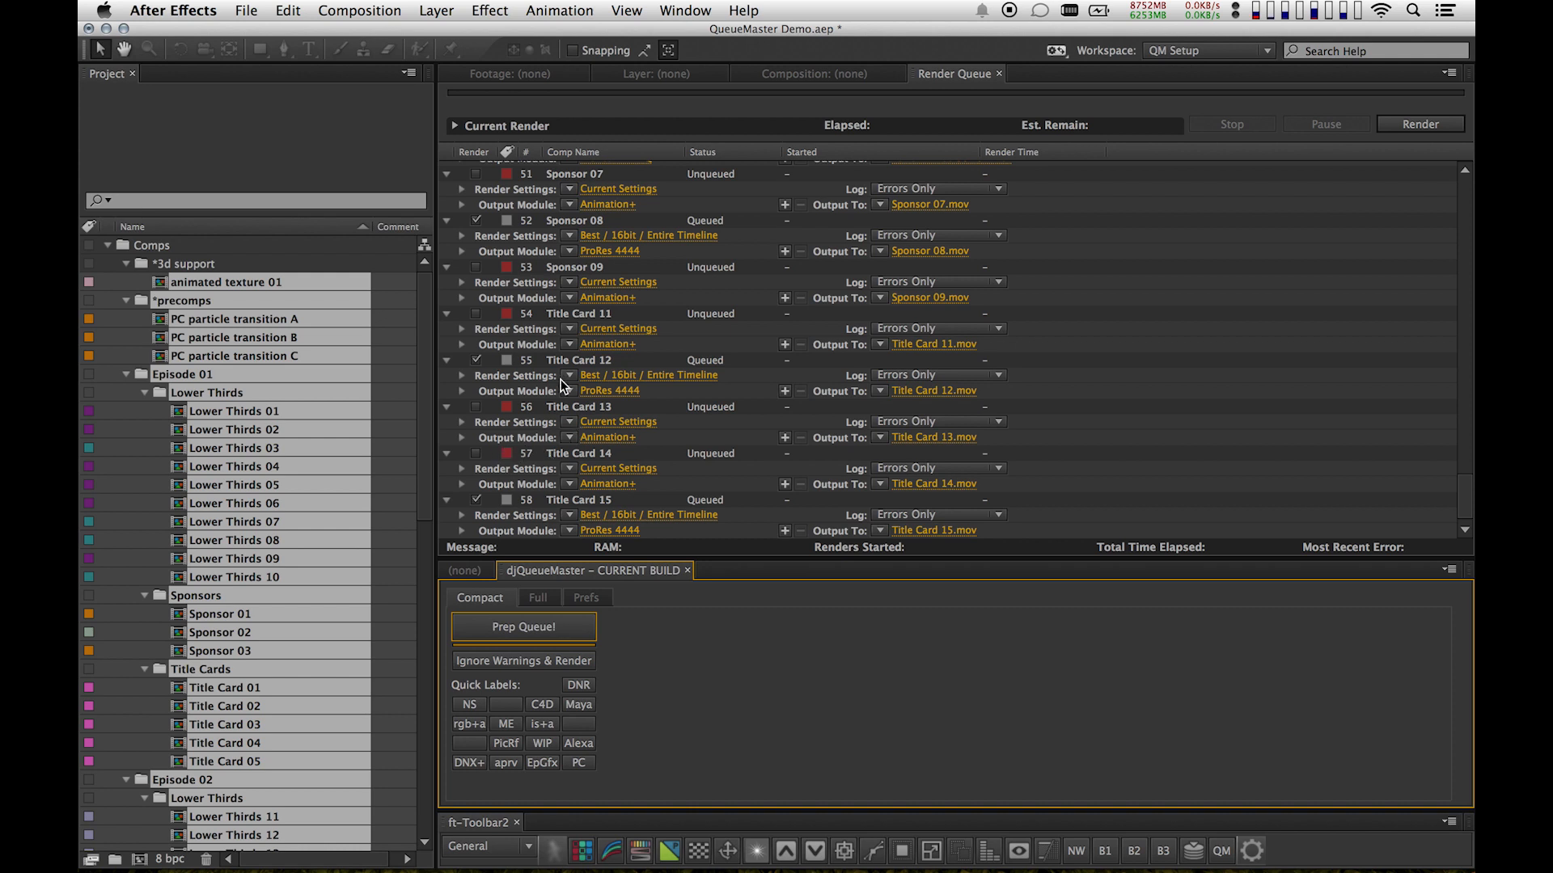
mouse_move(756, 681)
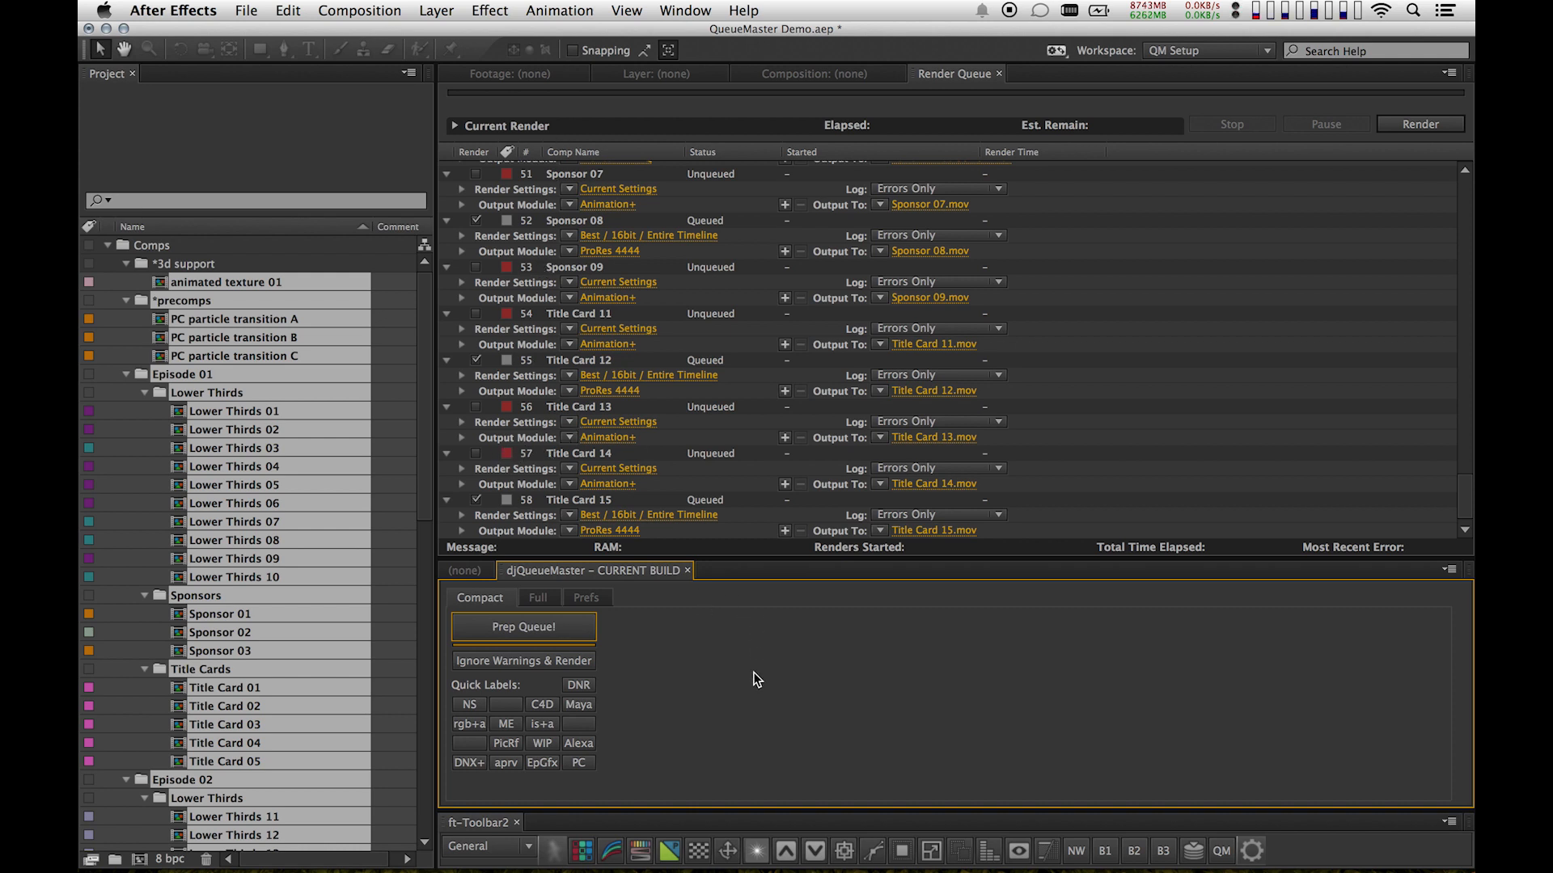
mouse_move(718, 741)
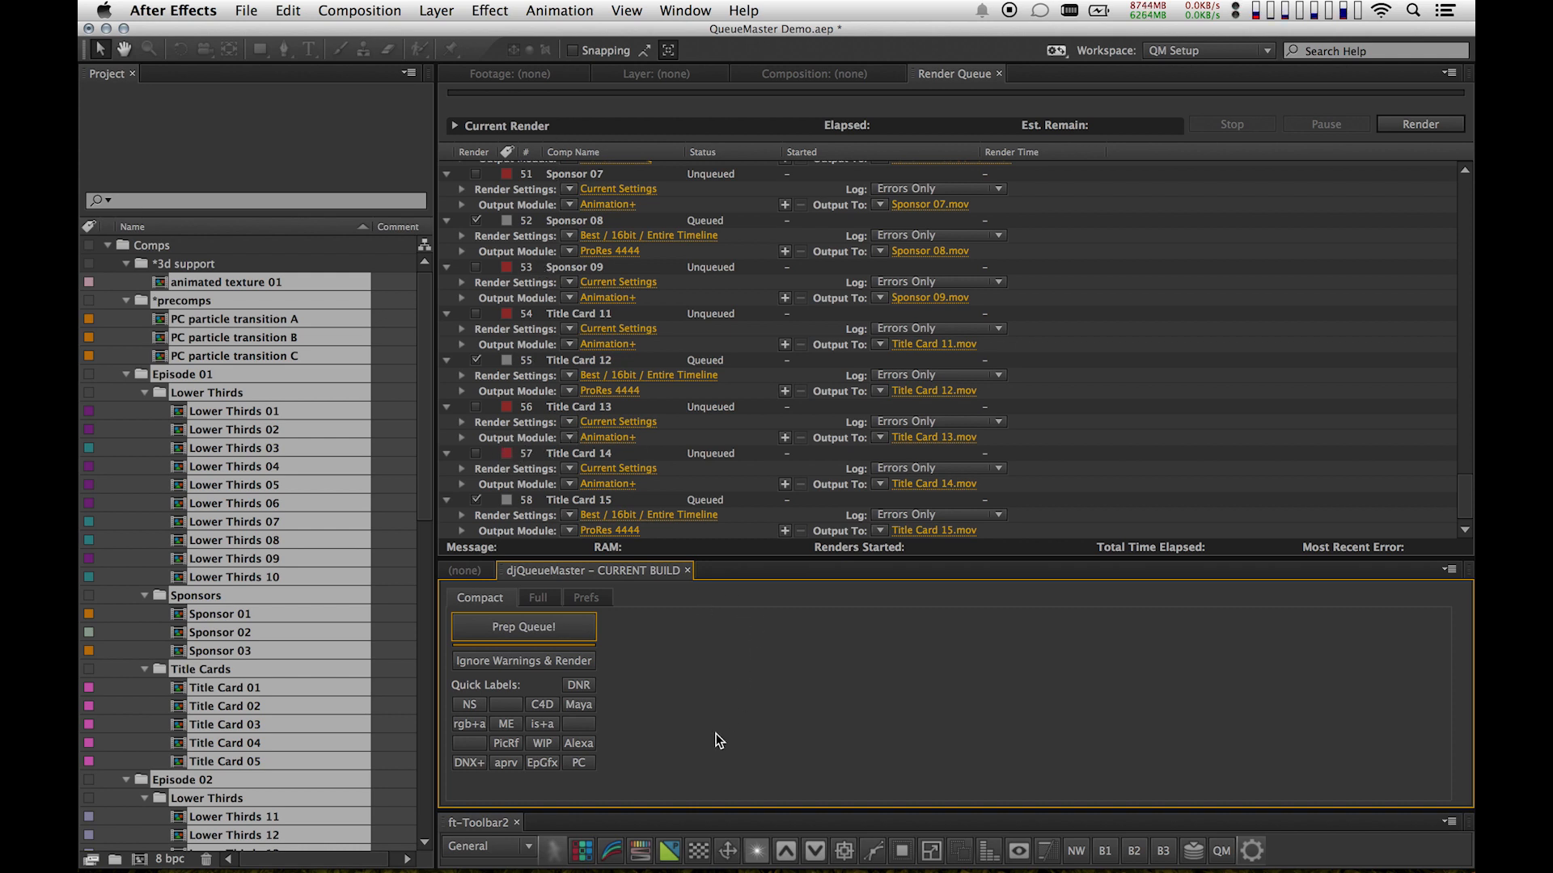